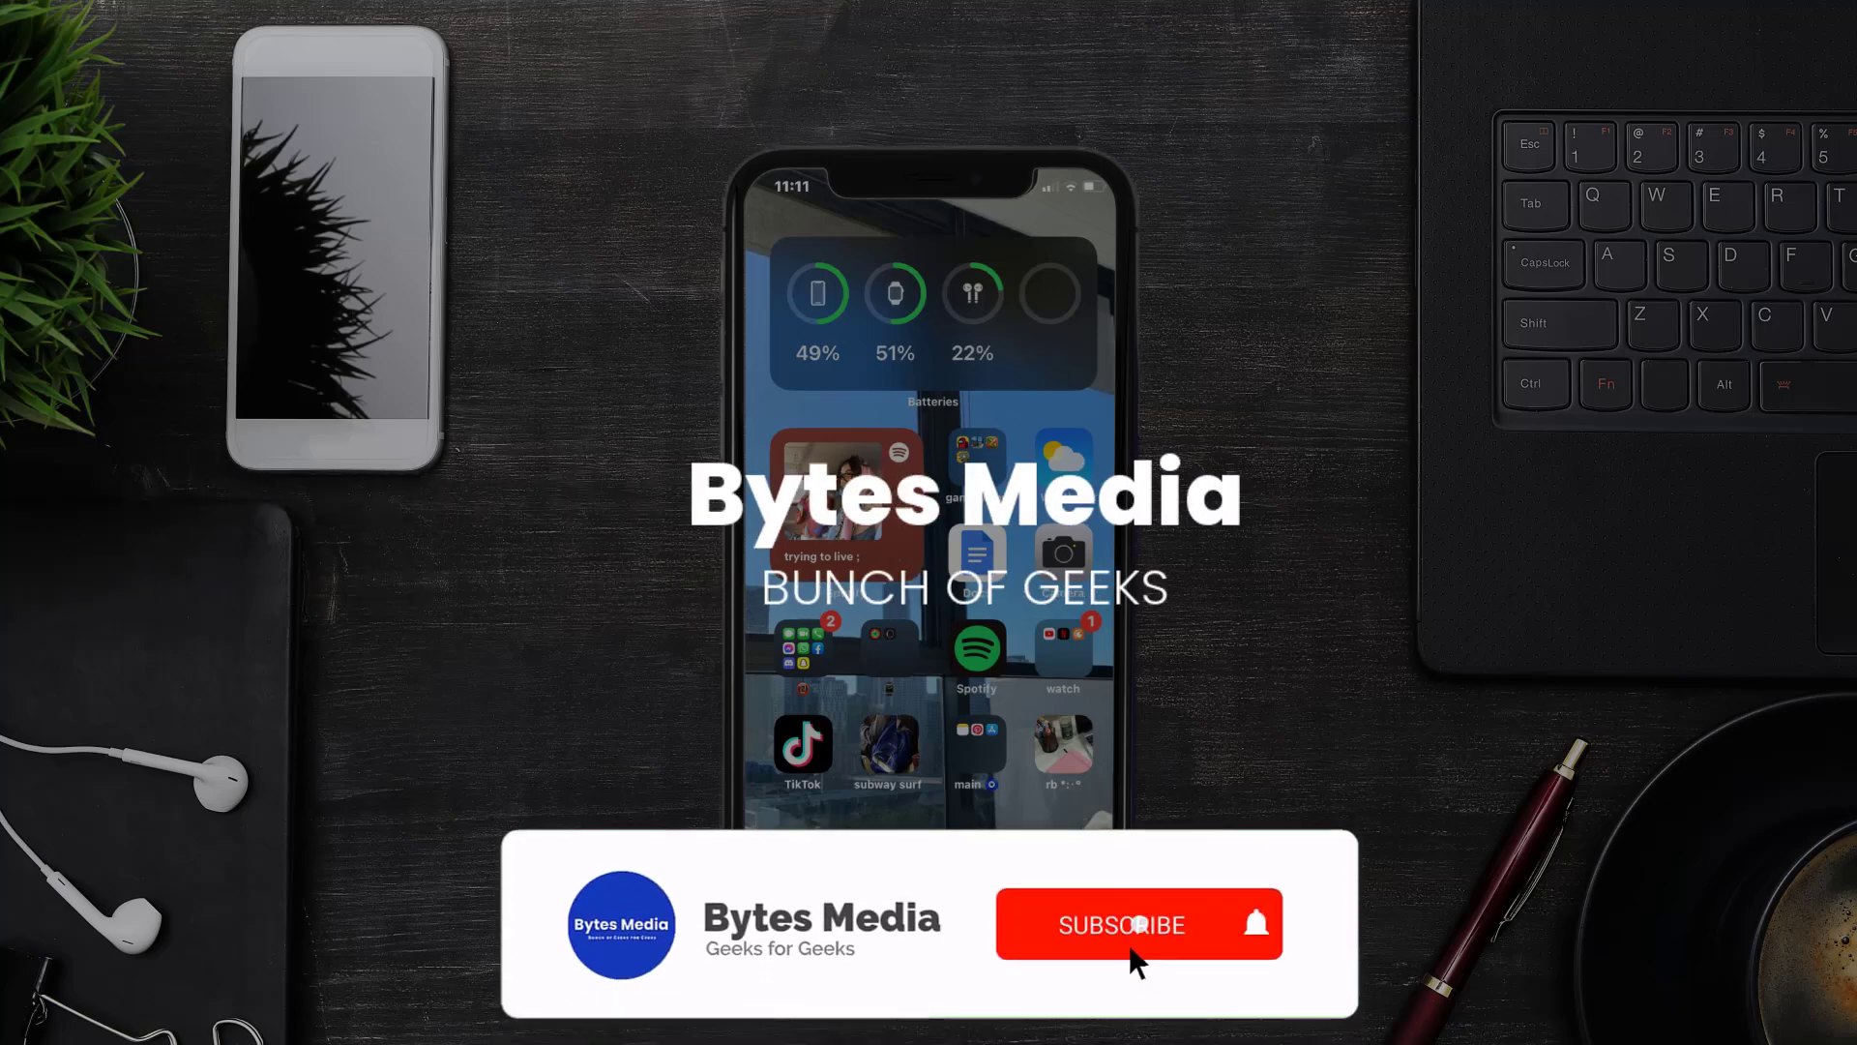
- In Settings > Cellular, switch cellular data on for Cash App
{"action": "left_click", "coordinate": [1122, 925]}
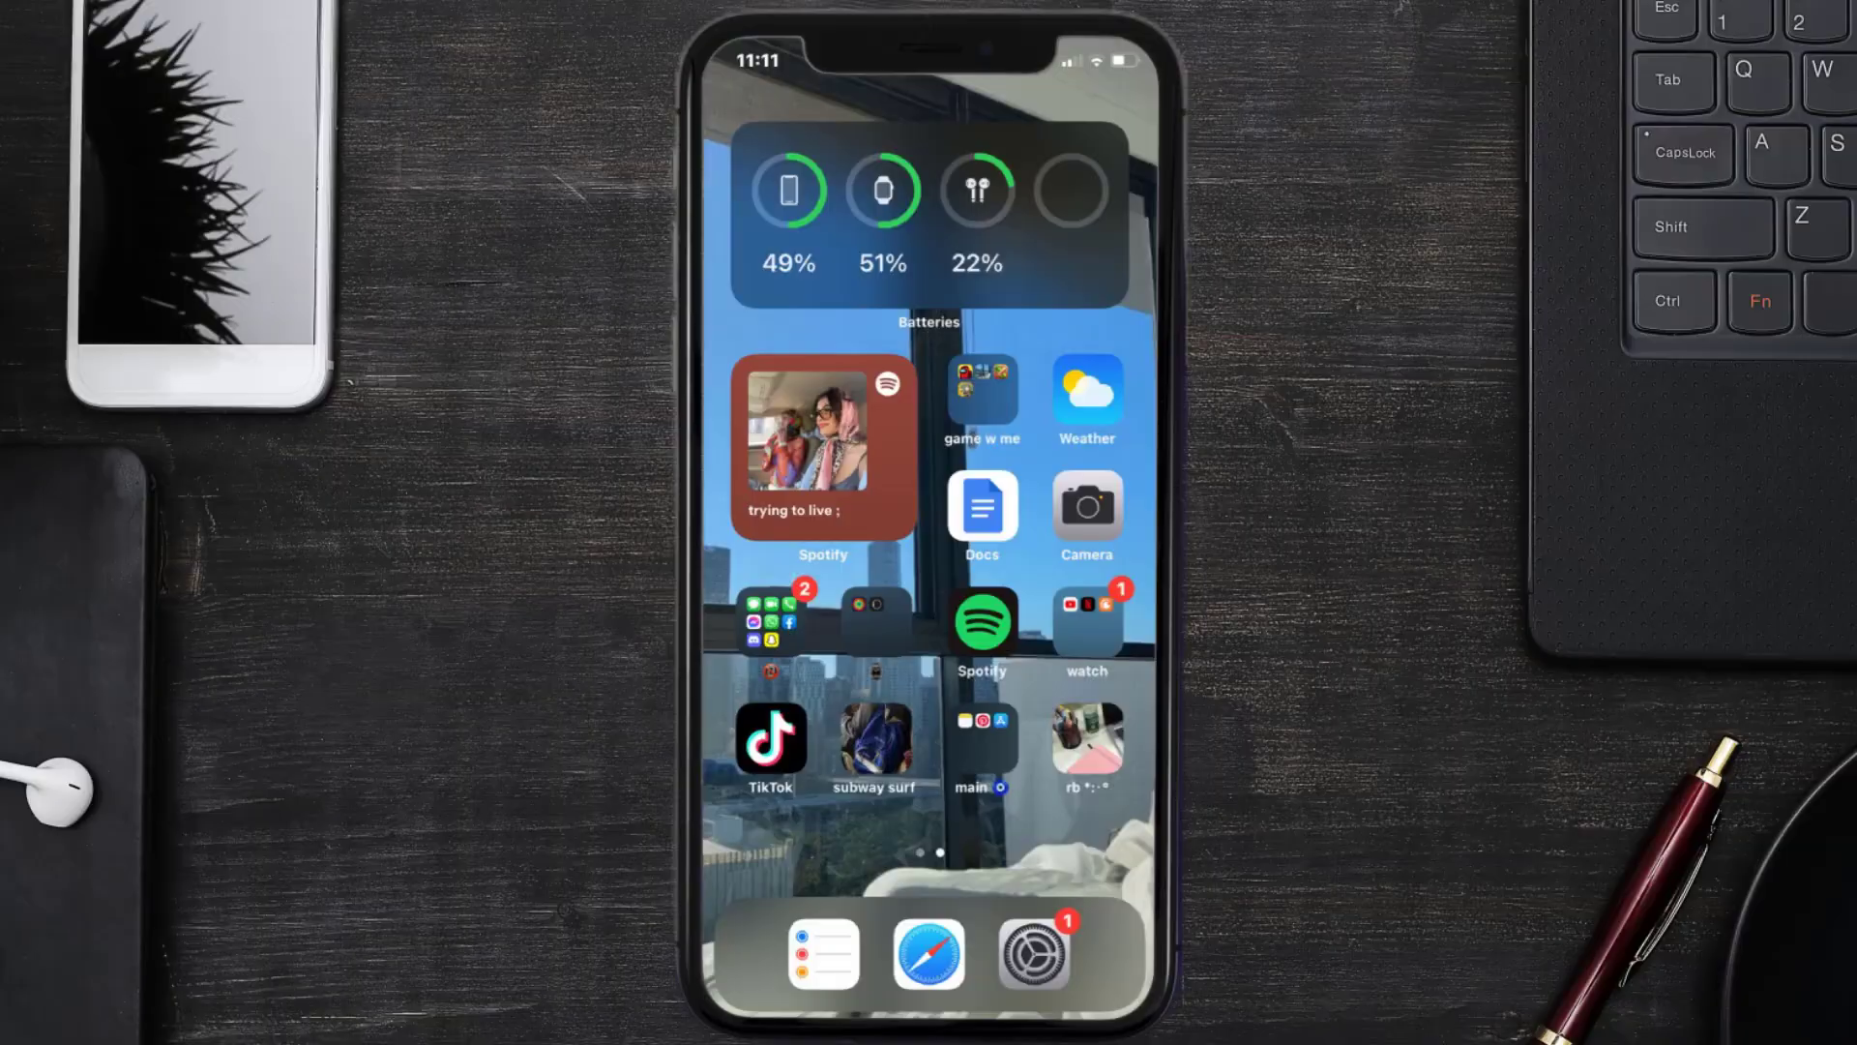
{"action": "left_click", "coordinate": [1037, 963]}
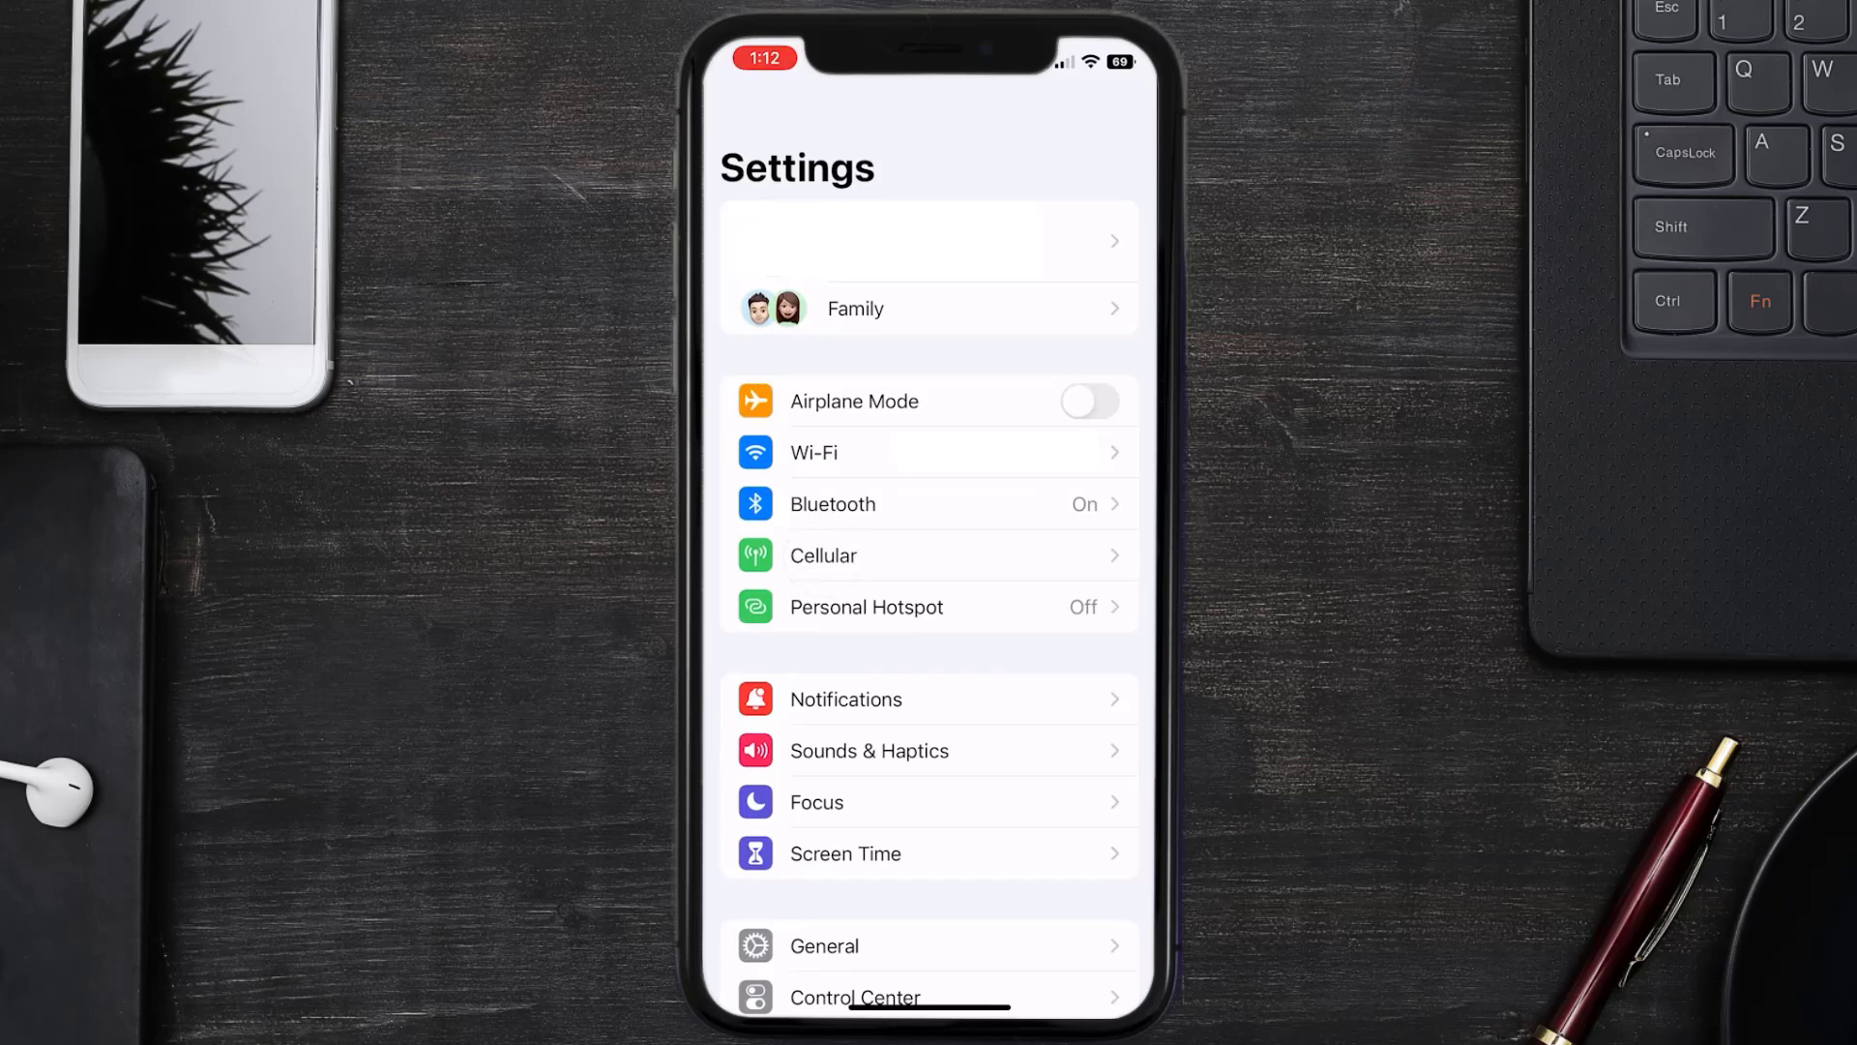
{"action": "left_click", "coordinate": [824, 556]}
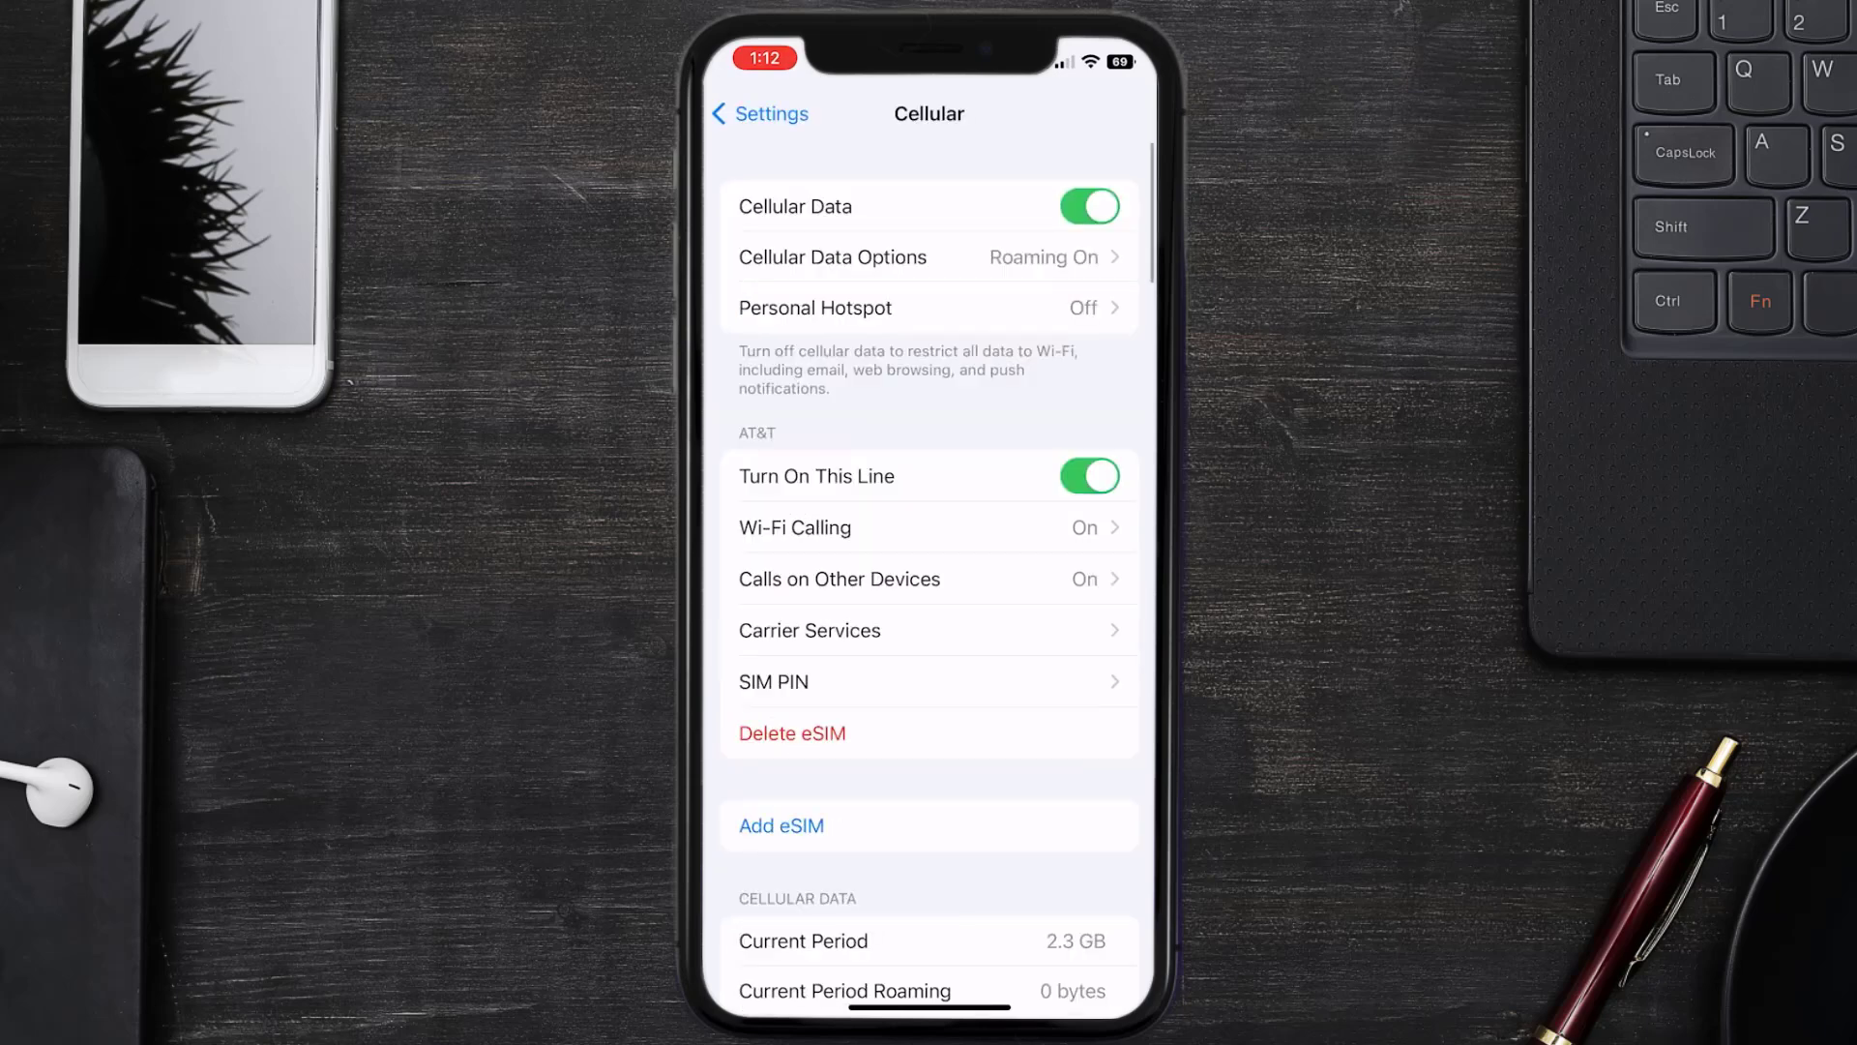
{"action": "scroll", "scroll_direction": "down", "scroll_amount": 3}
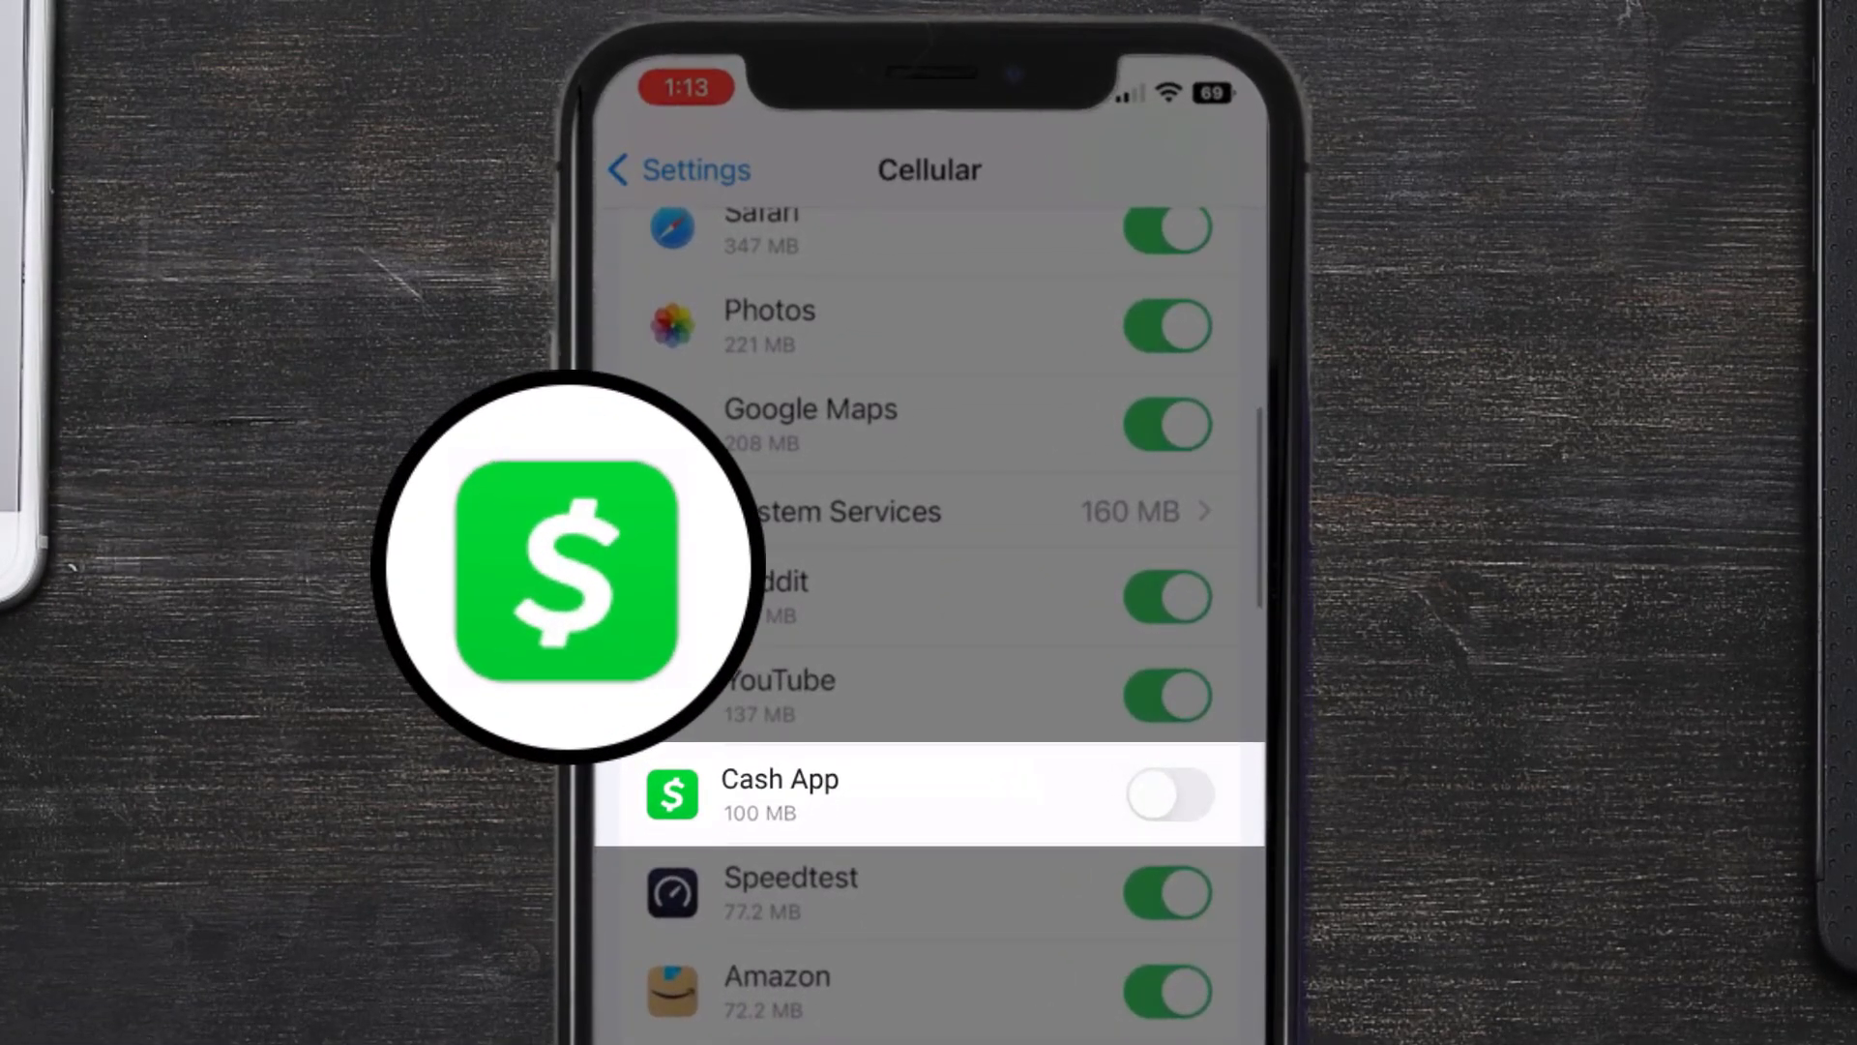
{"action": "left_click", "coordinate": [1173, 797]}
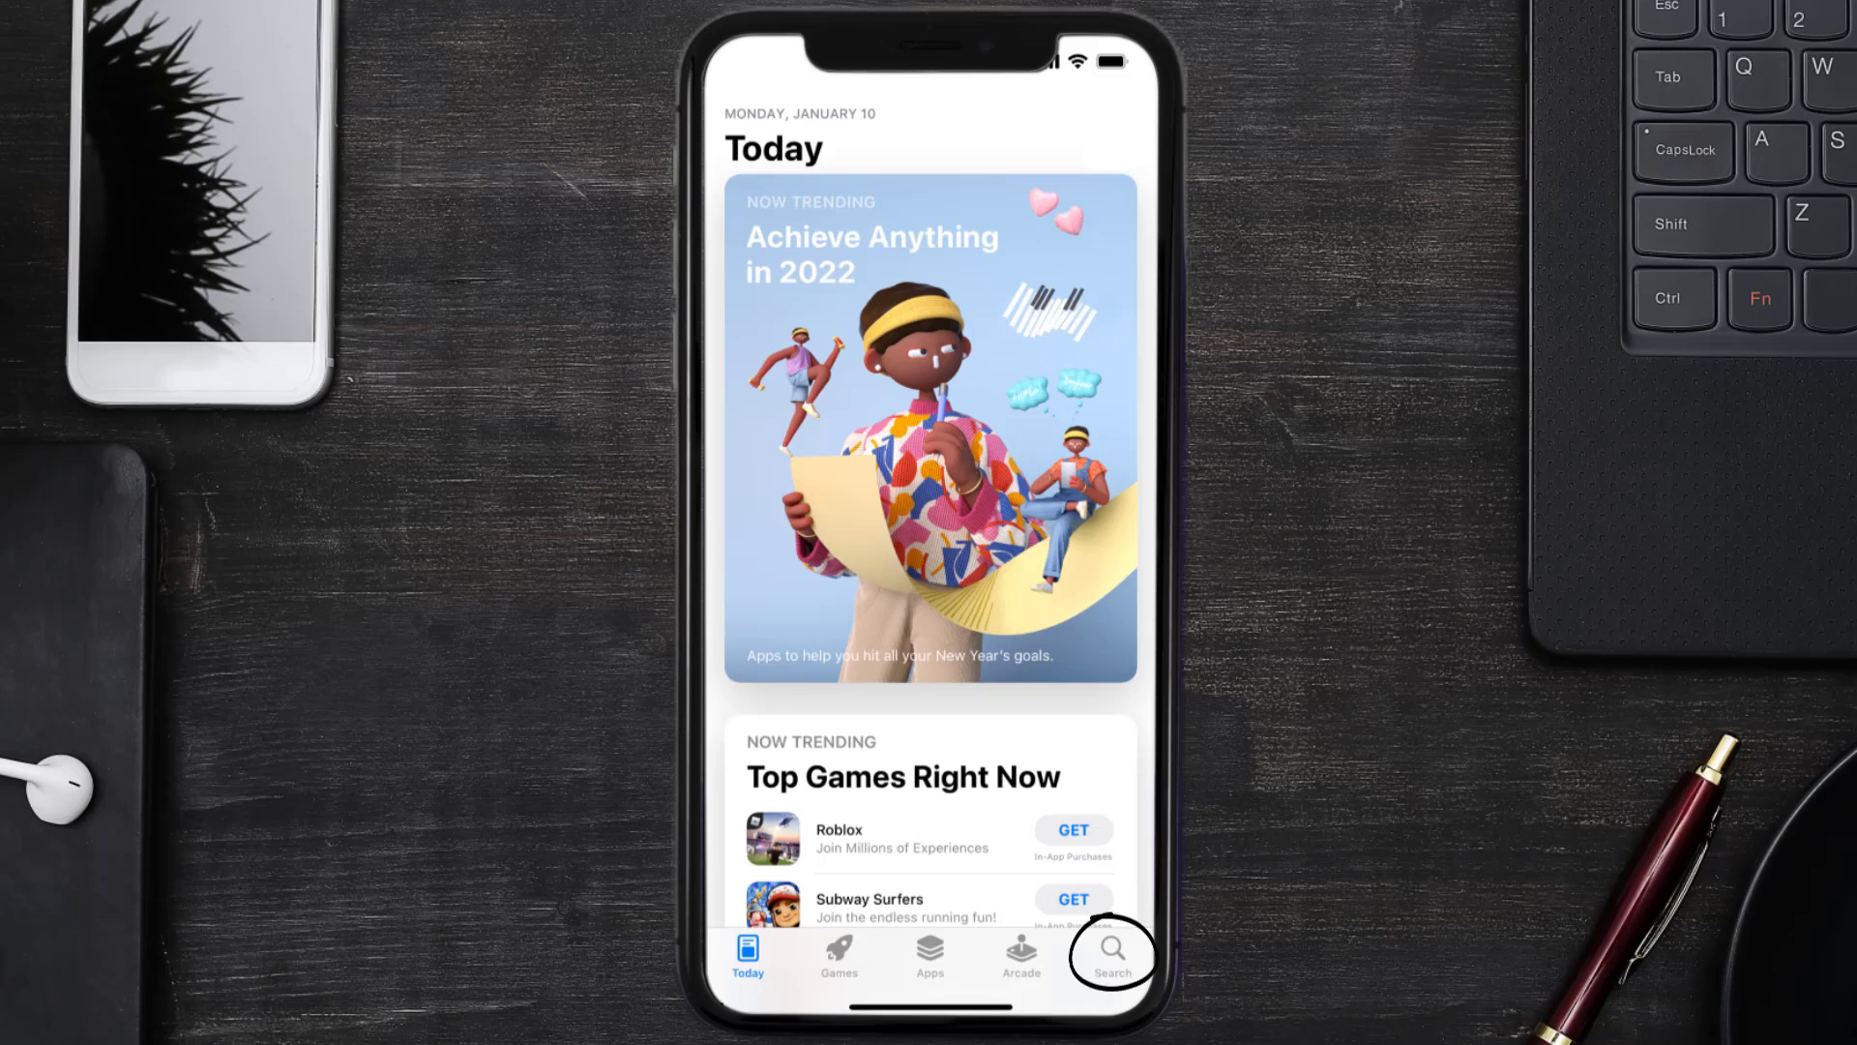
- Search the App Store for "cash app" and update Cash App to the latest version
{"action": "left_click", "coordinate": [1114, 948]}
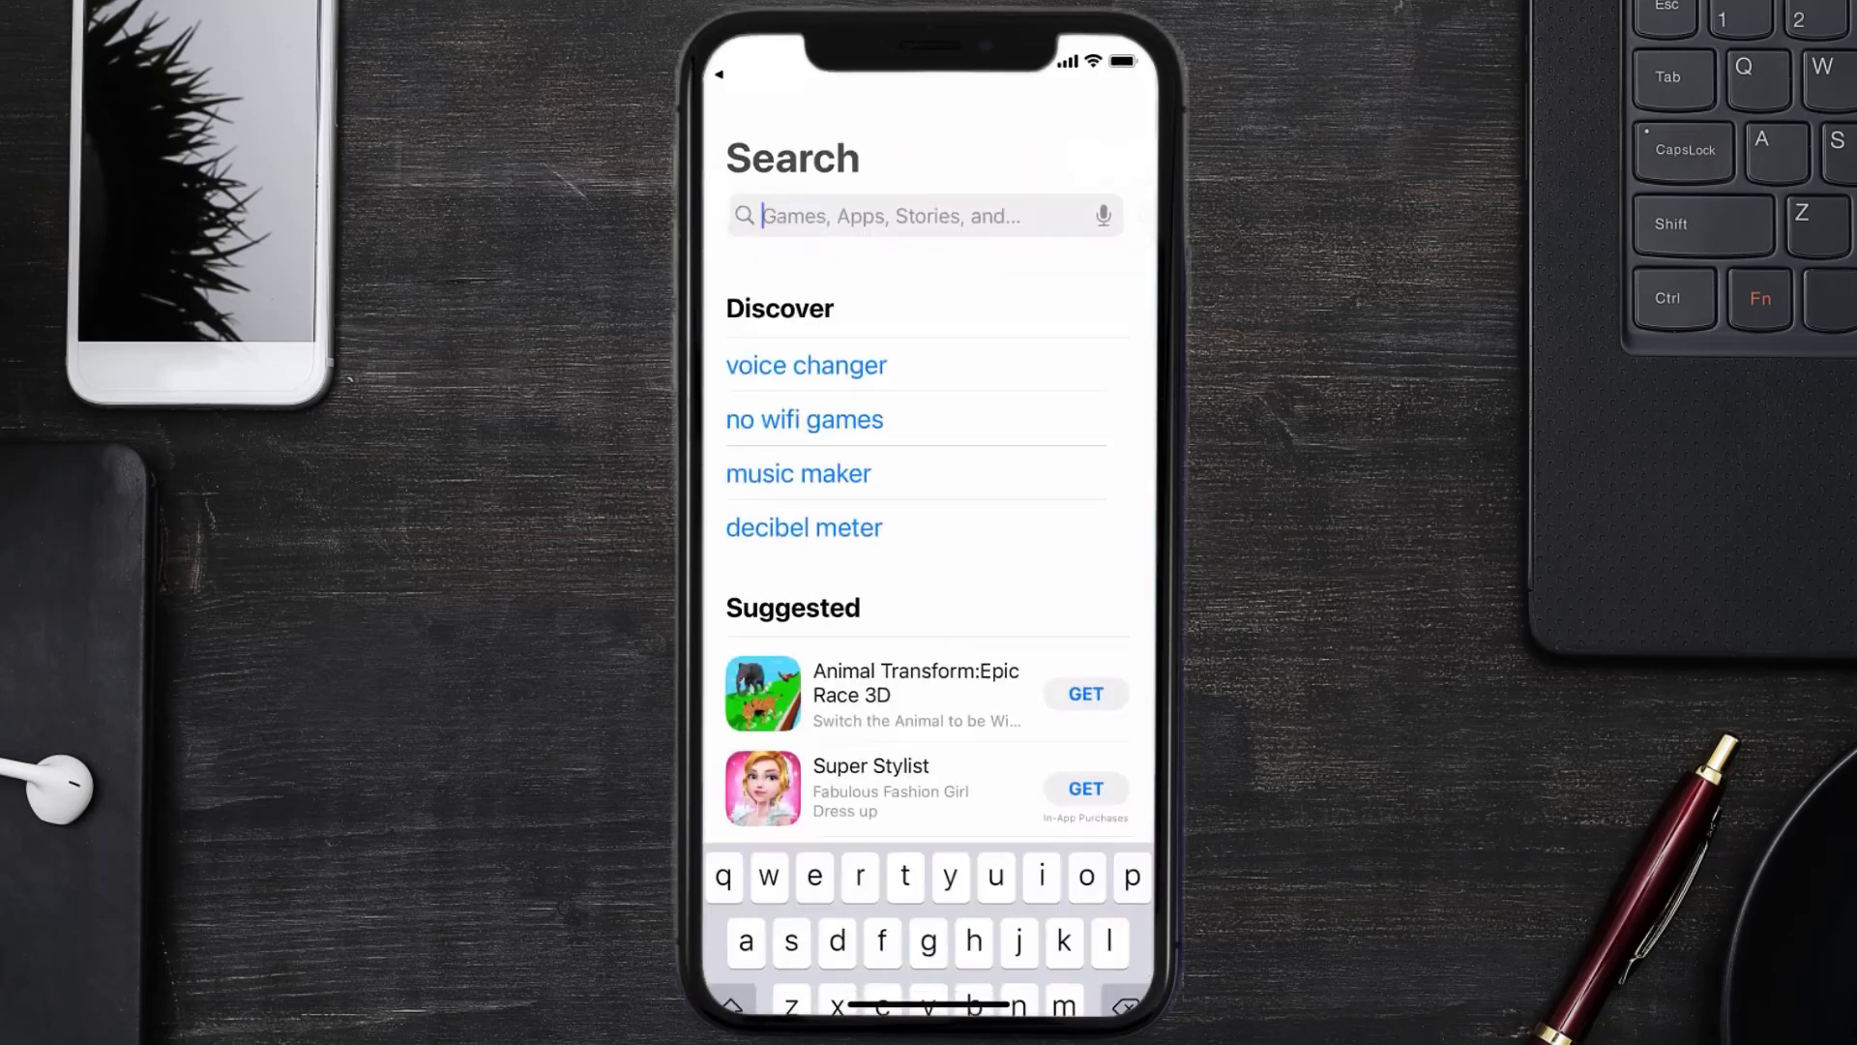
{"action": "type", "text": "cash app"}
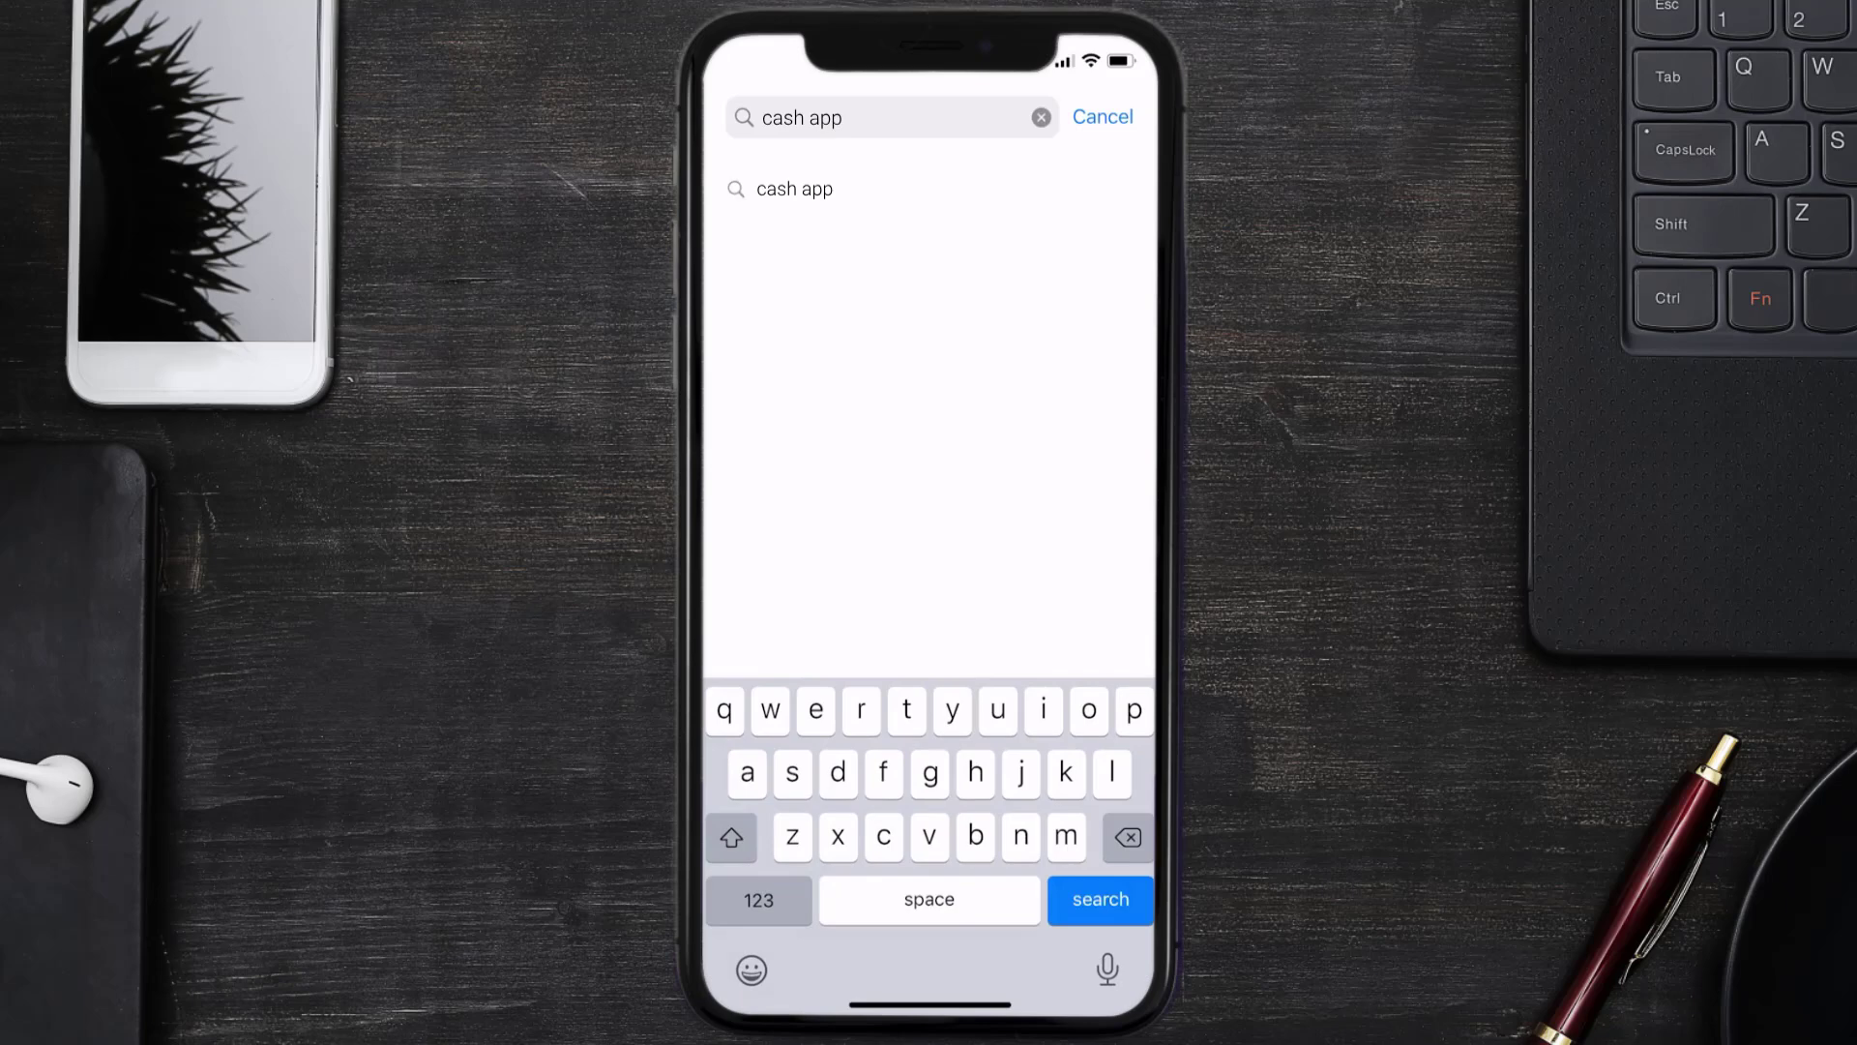
{"action": "left_click", "coordinate": [1101, 899]}
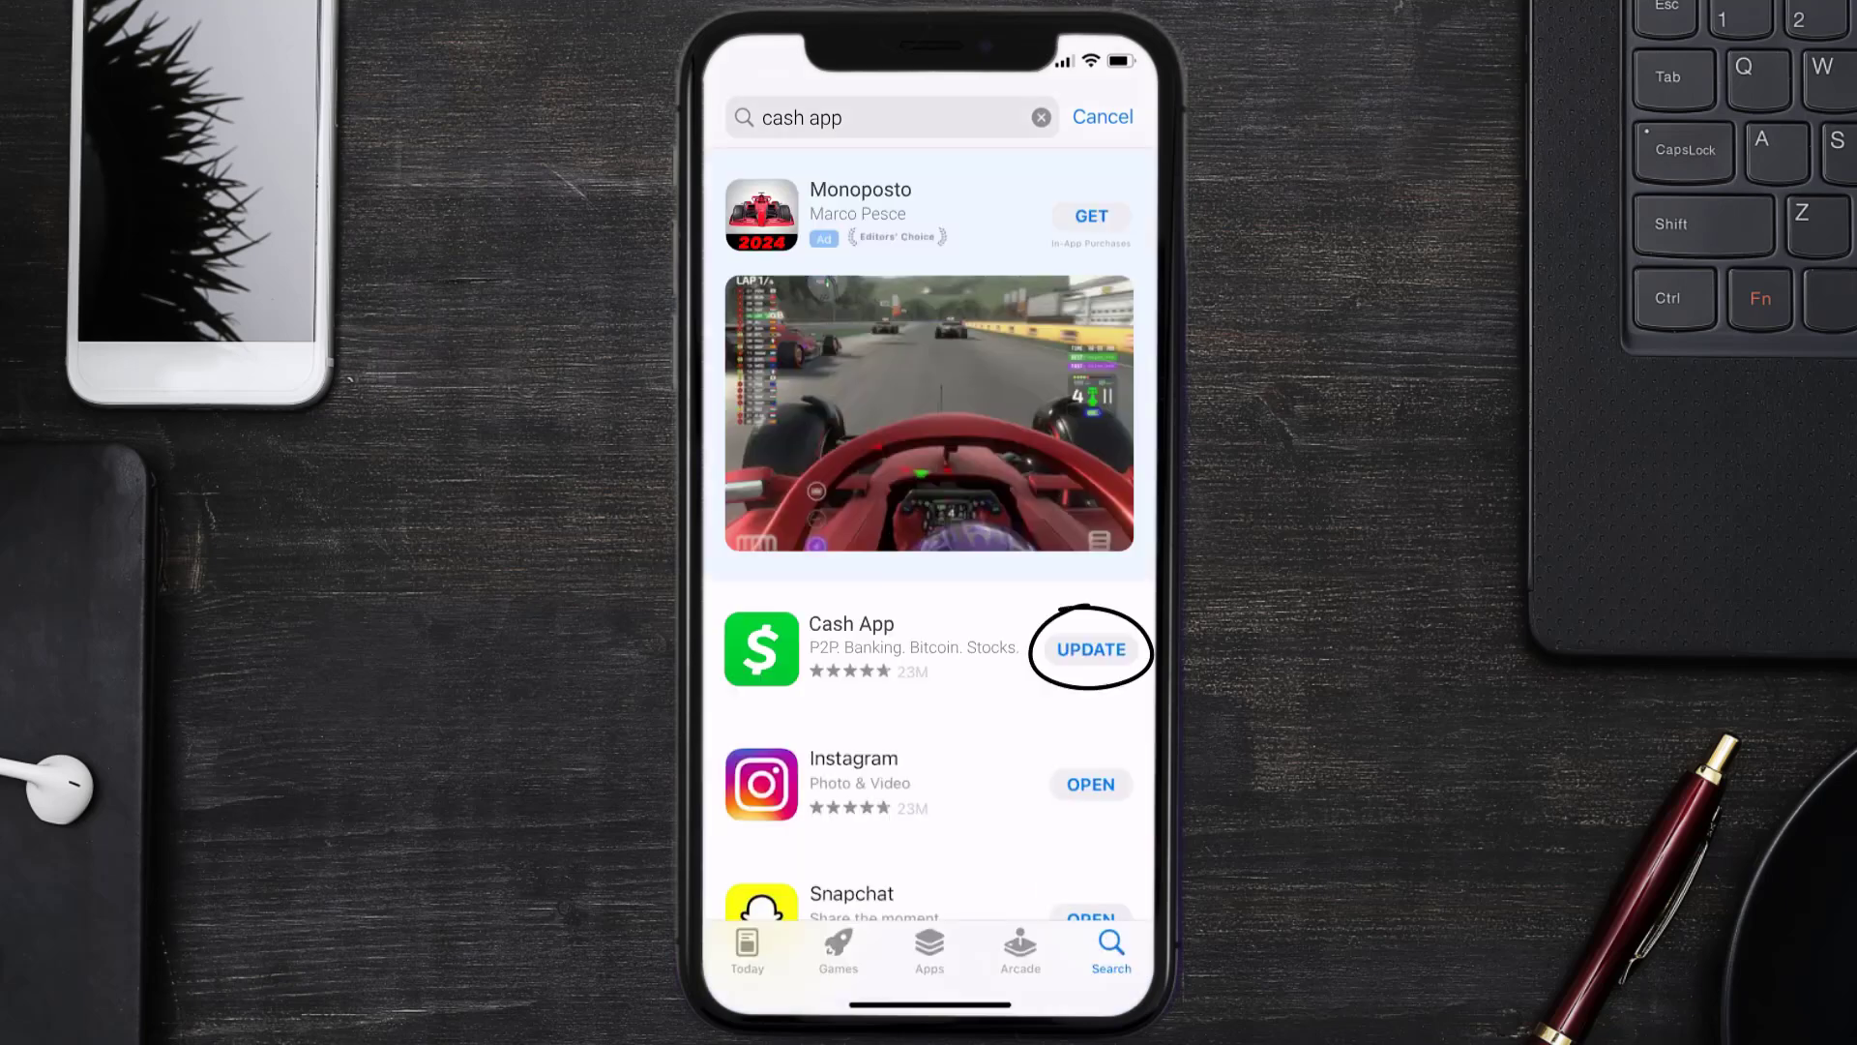
{"action": "left_click", "coordinate": [1091, 650]}
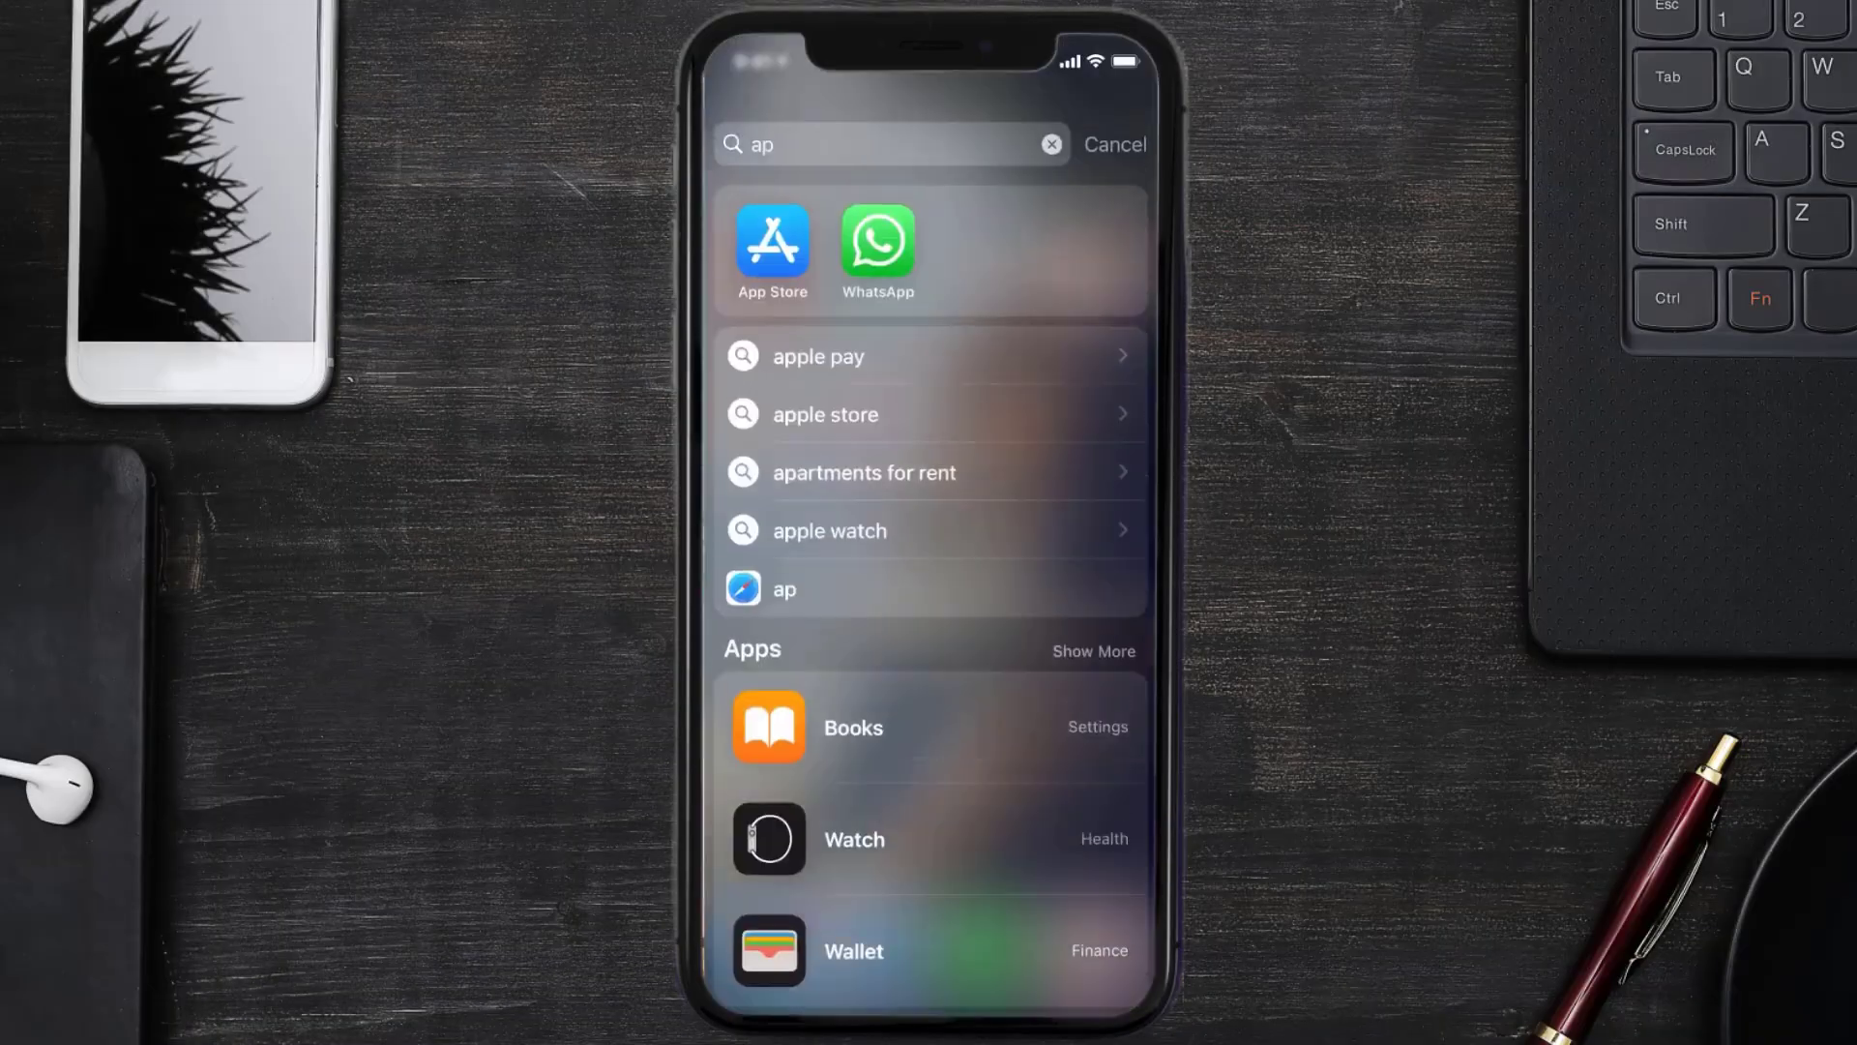
- Reach Cash App's storage details via Settings > General > iPhone Storage
{"action": "type", "text": "settings"}
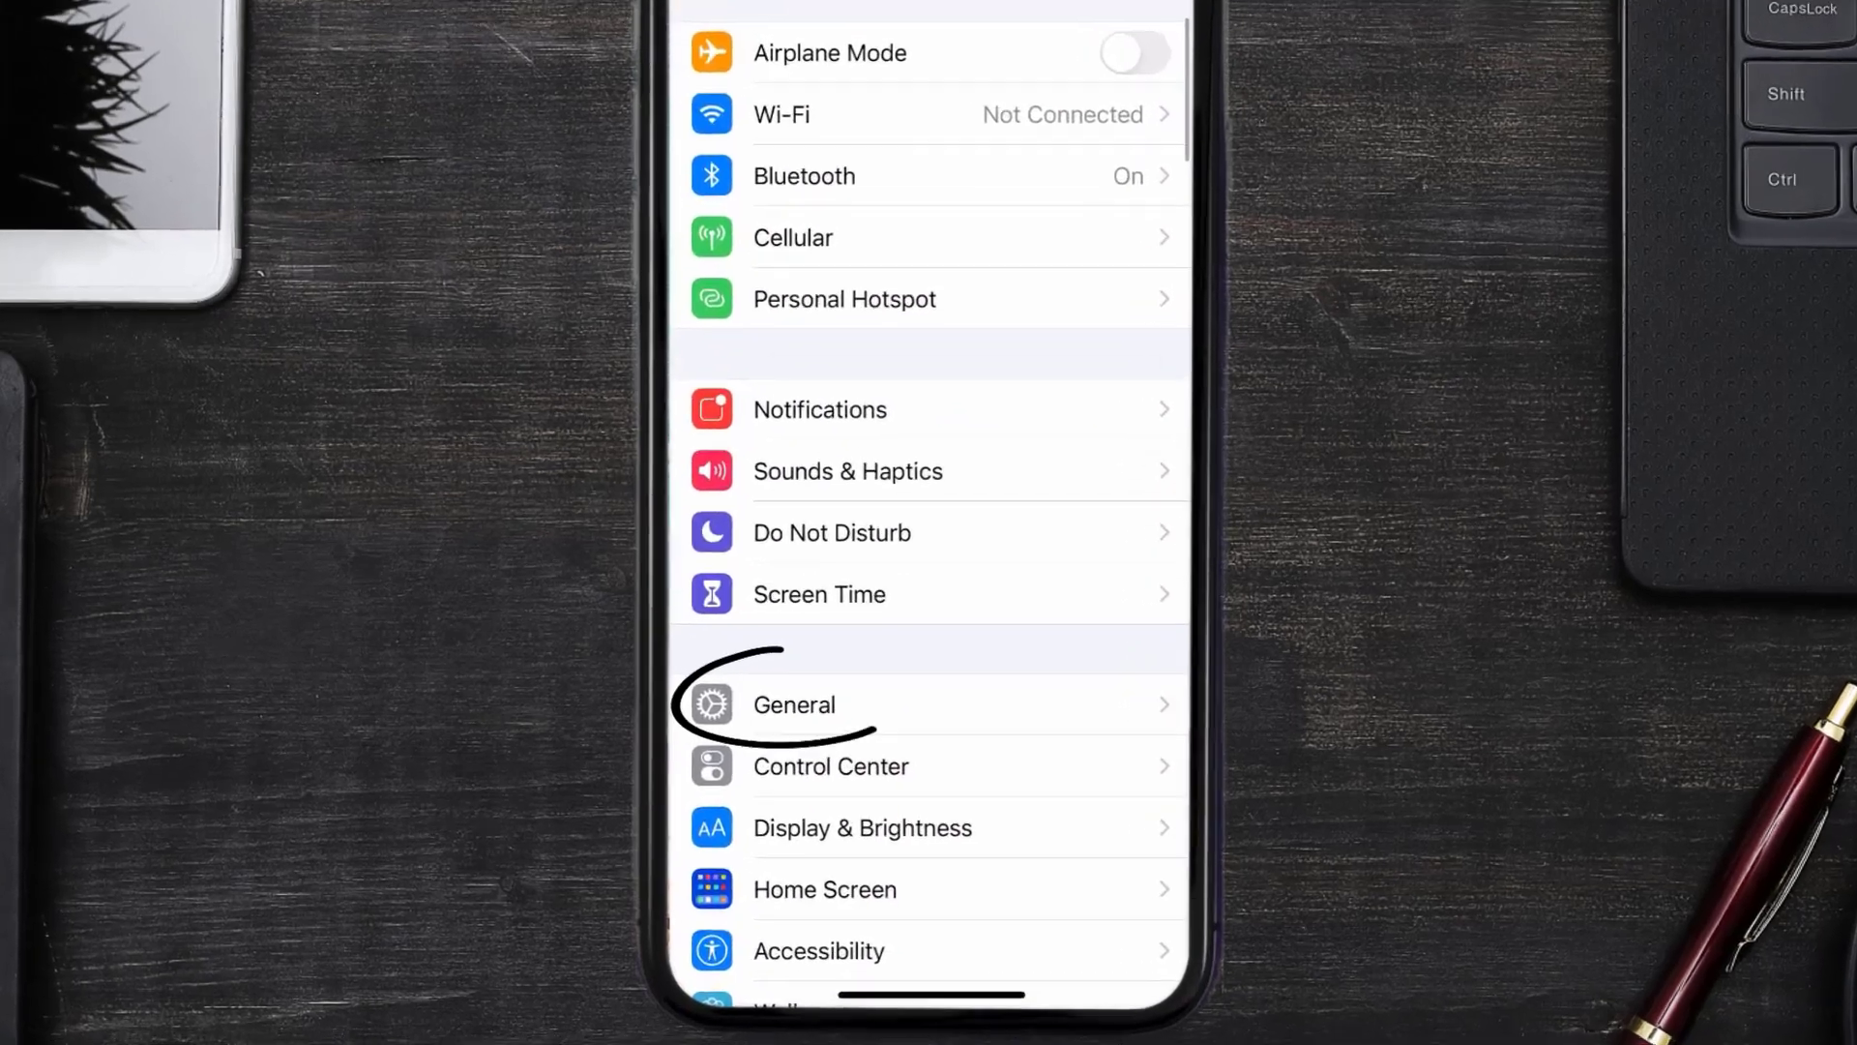
{"action": "left_click", "coordinate": [793, 704]}
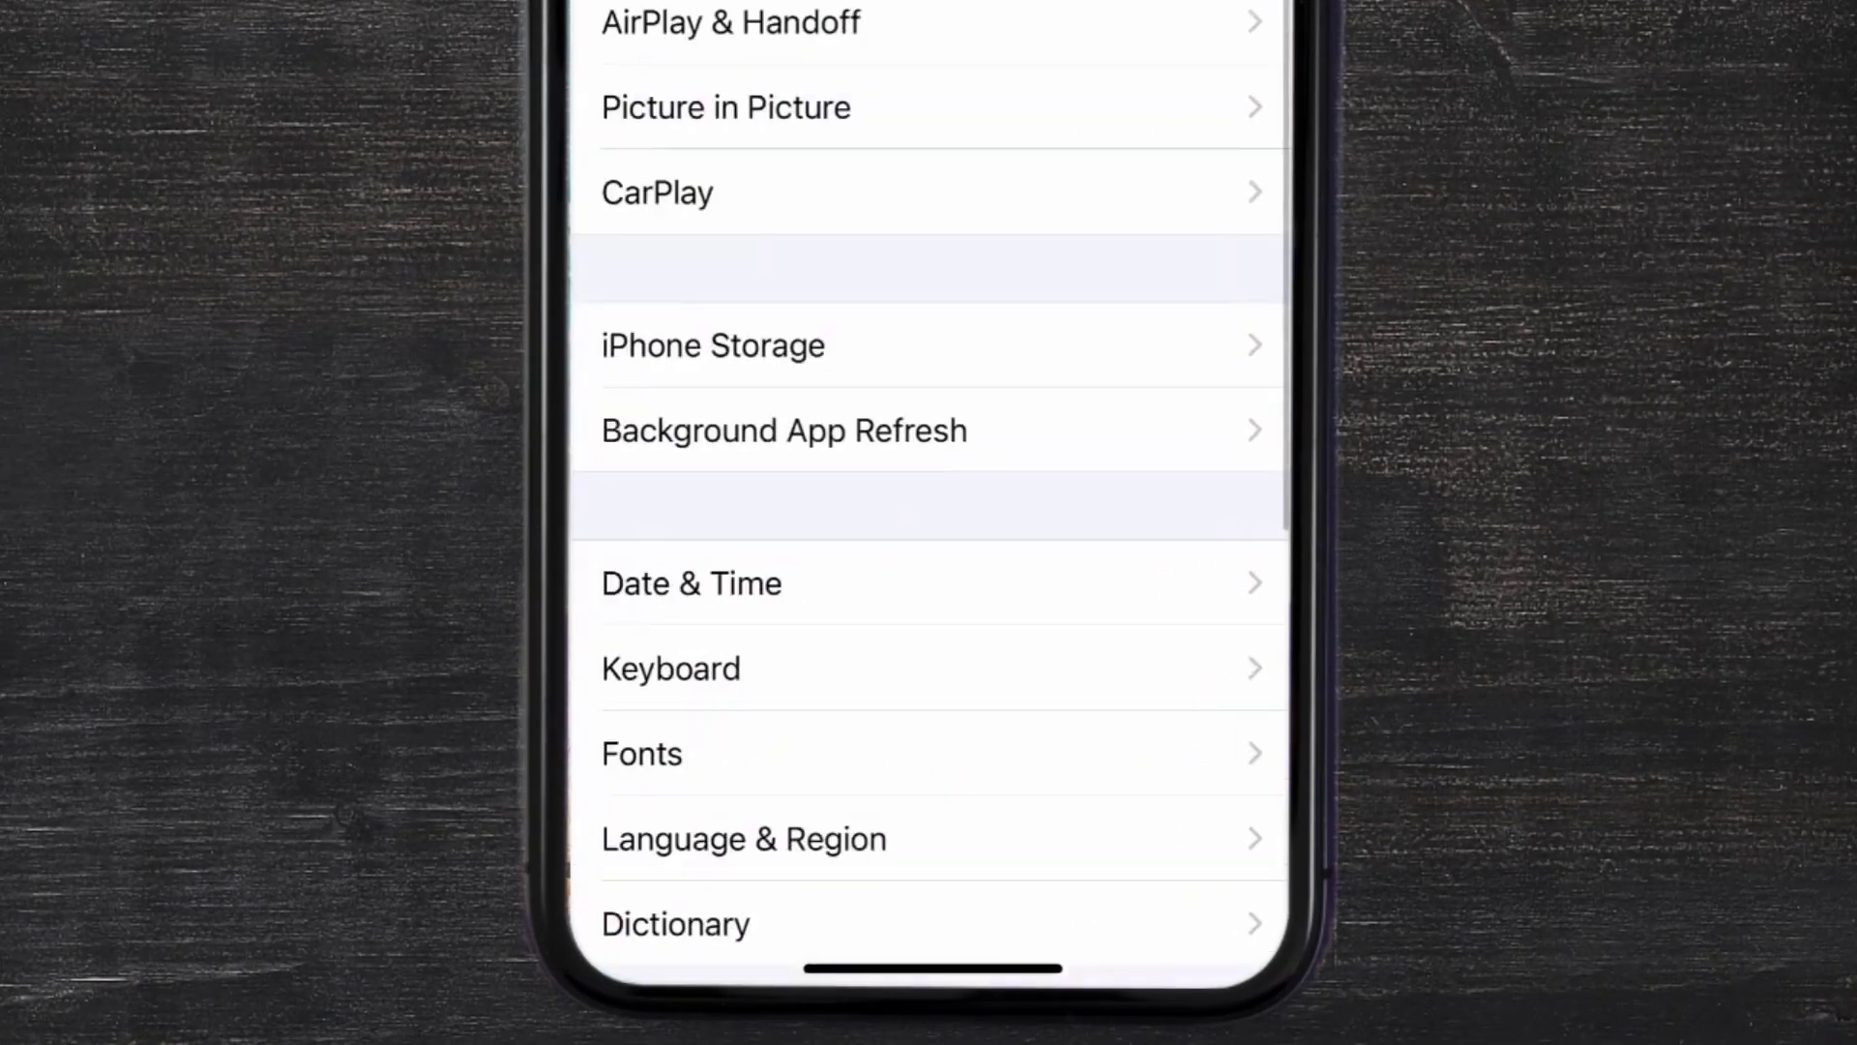
{"action": "left_click", "coordinate": [712, 345]}
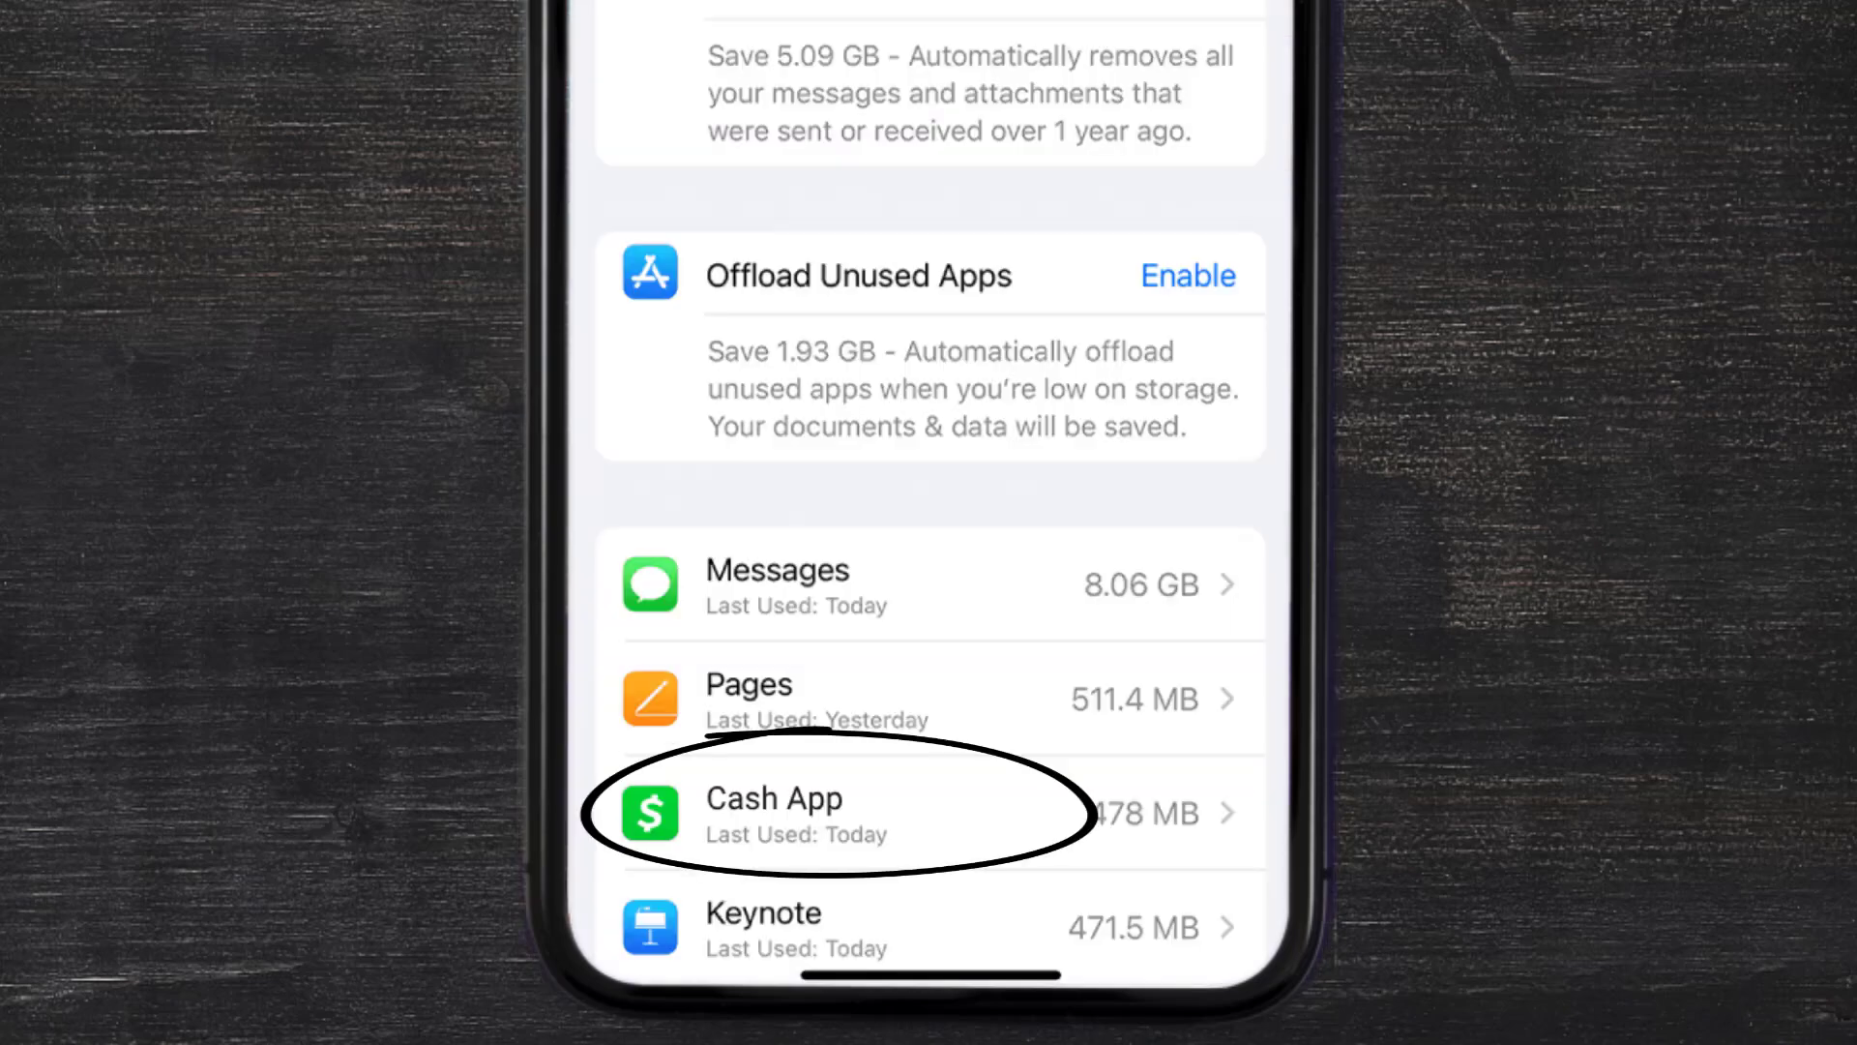
{"action": "left_click", "coordinate": [774, 812]}
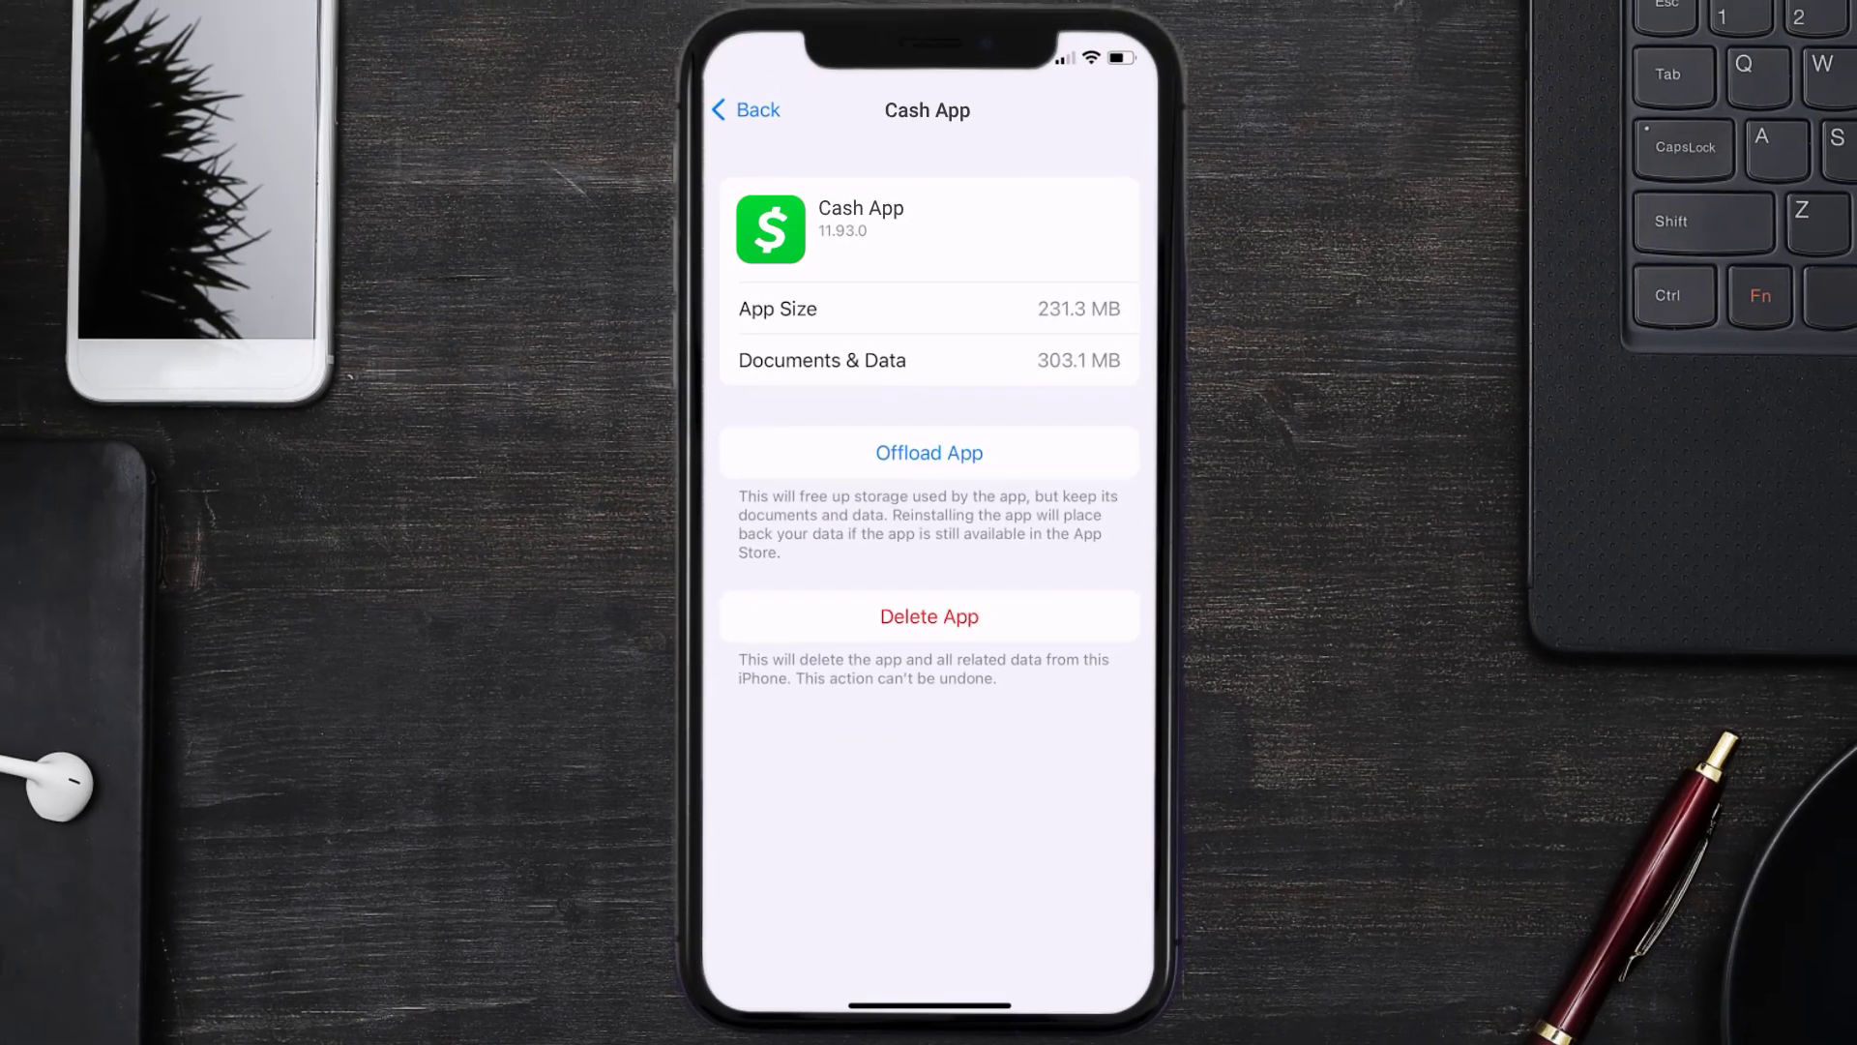
- Offload Cash App keeping its documents and data, then reinstall it
{"action": "left_click", "coordinate": [929, 453]}
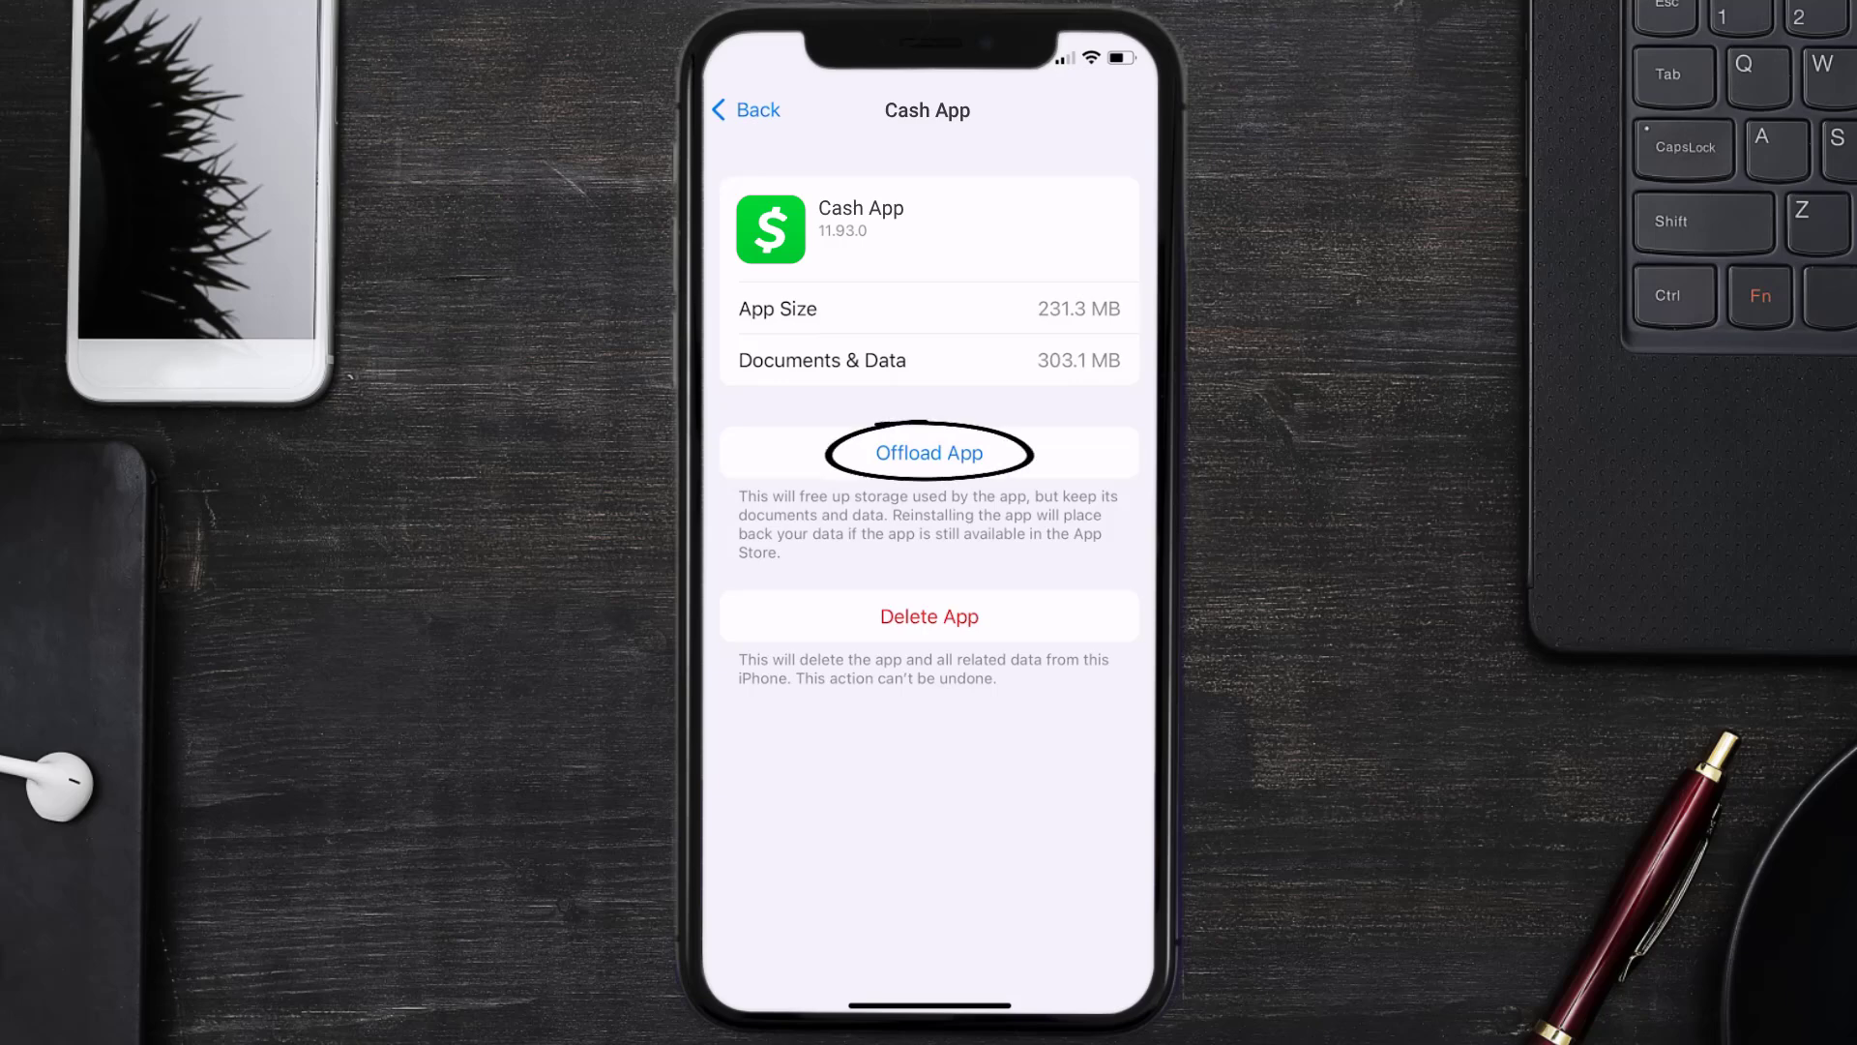
{"action": "left_click", "coordinate": [928, 453]}
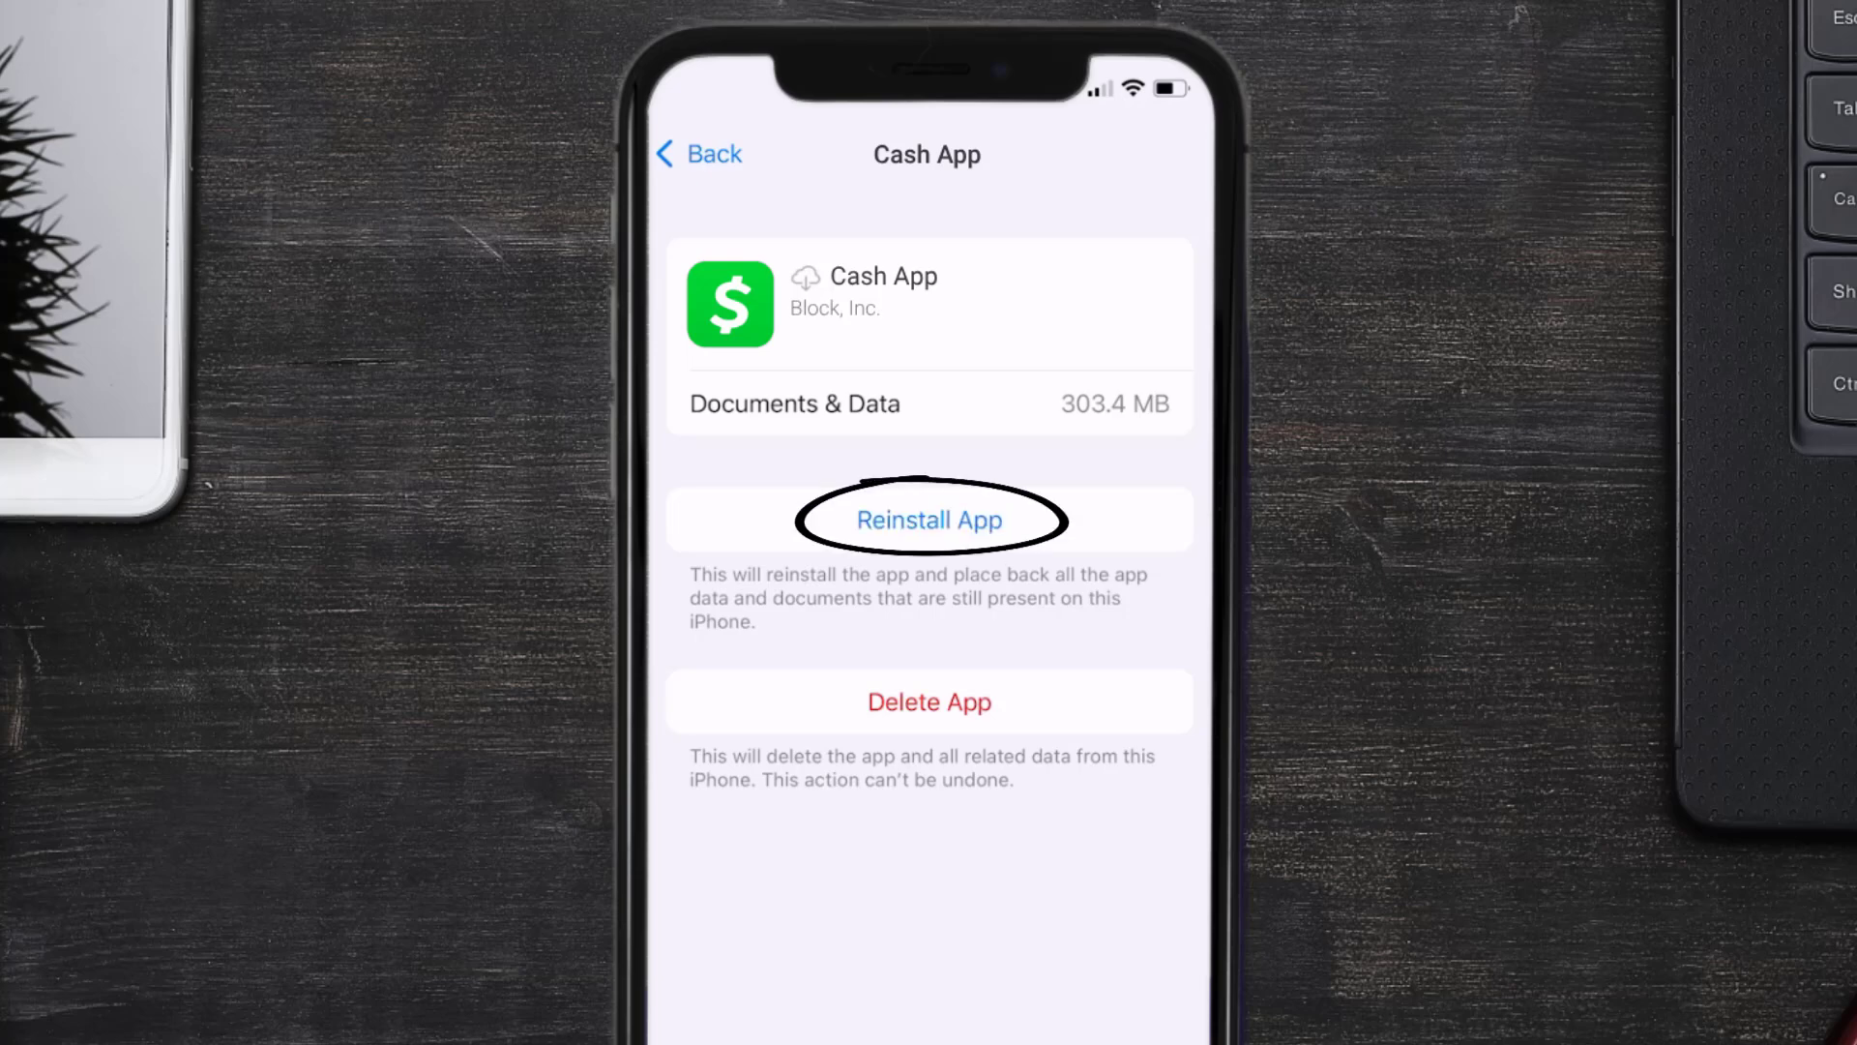
{"action": "left_click", "coordinate": [929, 519]}
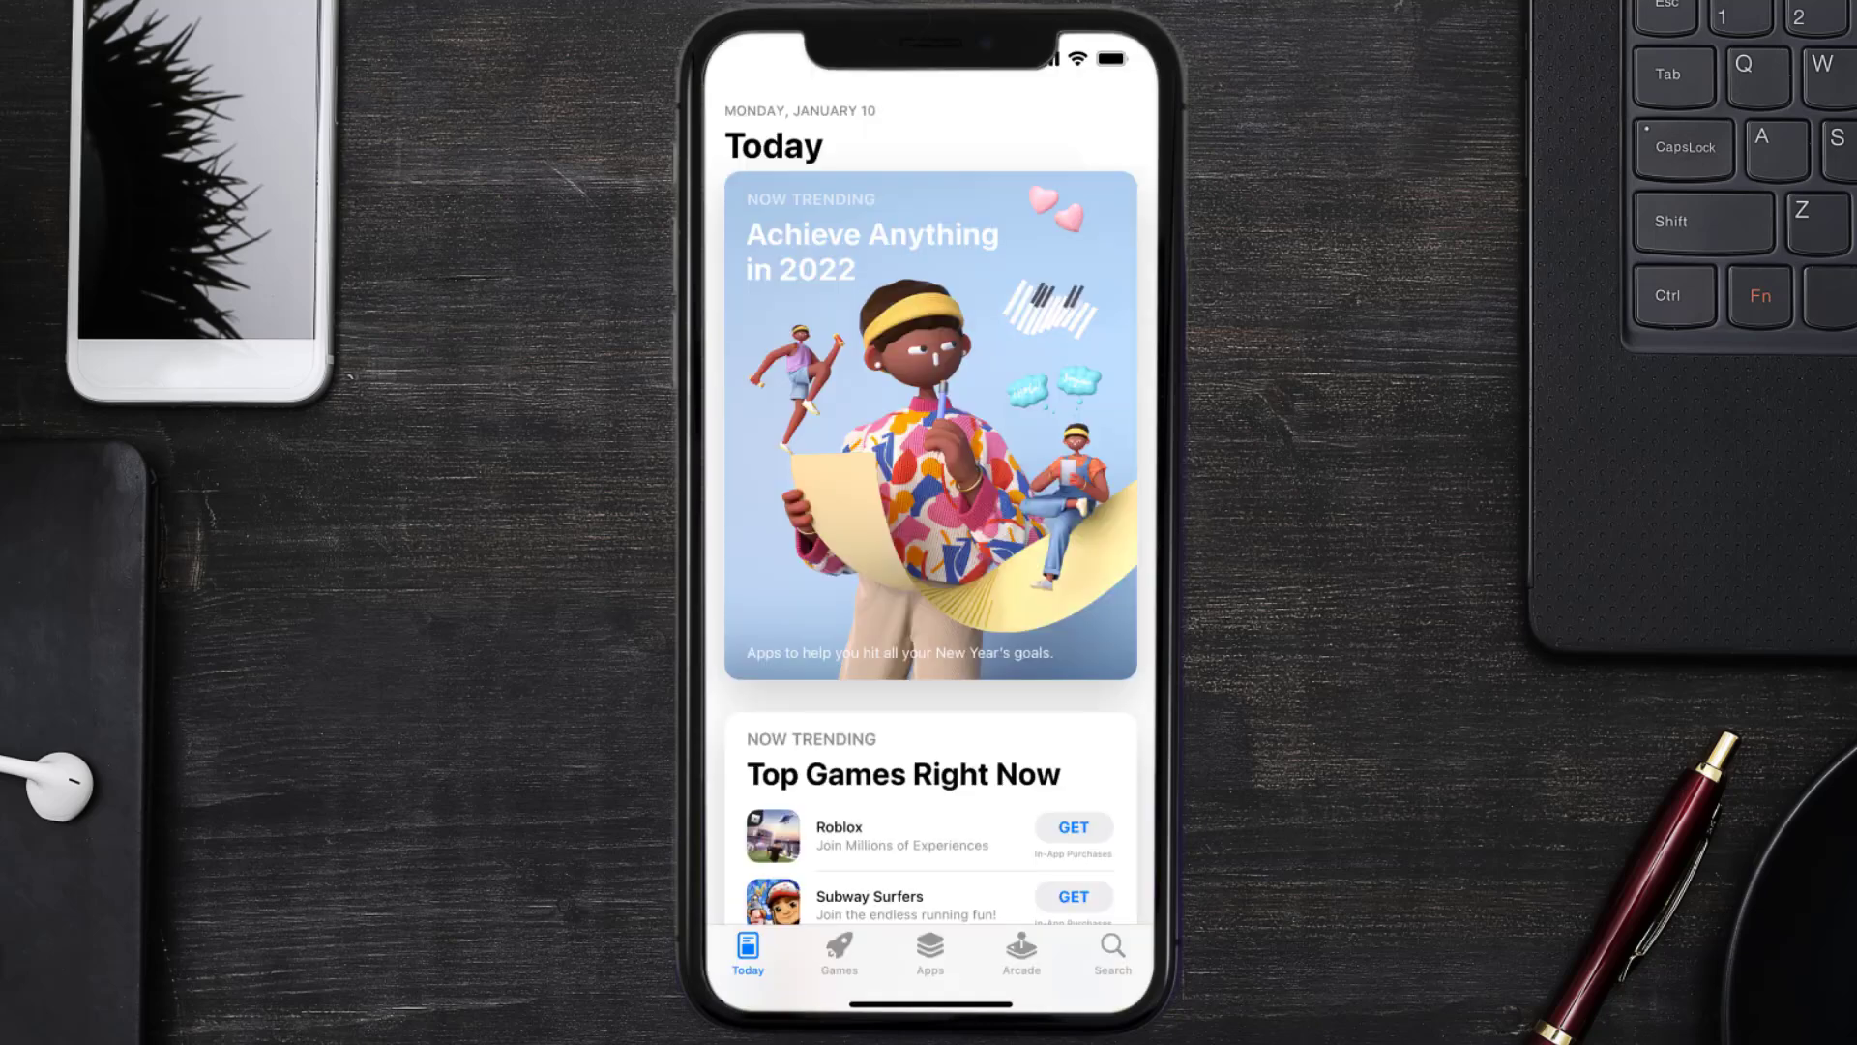
- Search the App Store for "cash app" and get Cash App again
{"action": "left_click", "coordinate": [1114, 950]}
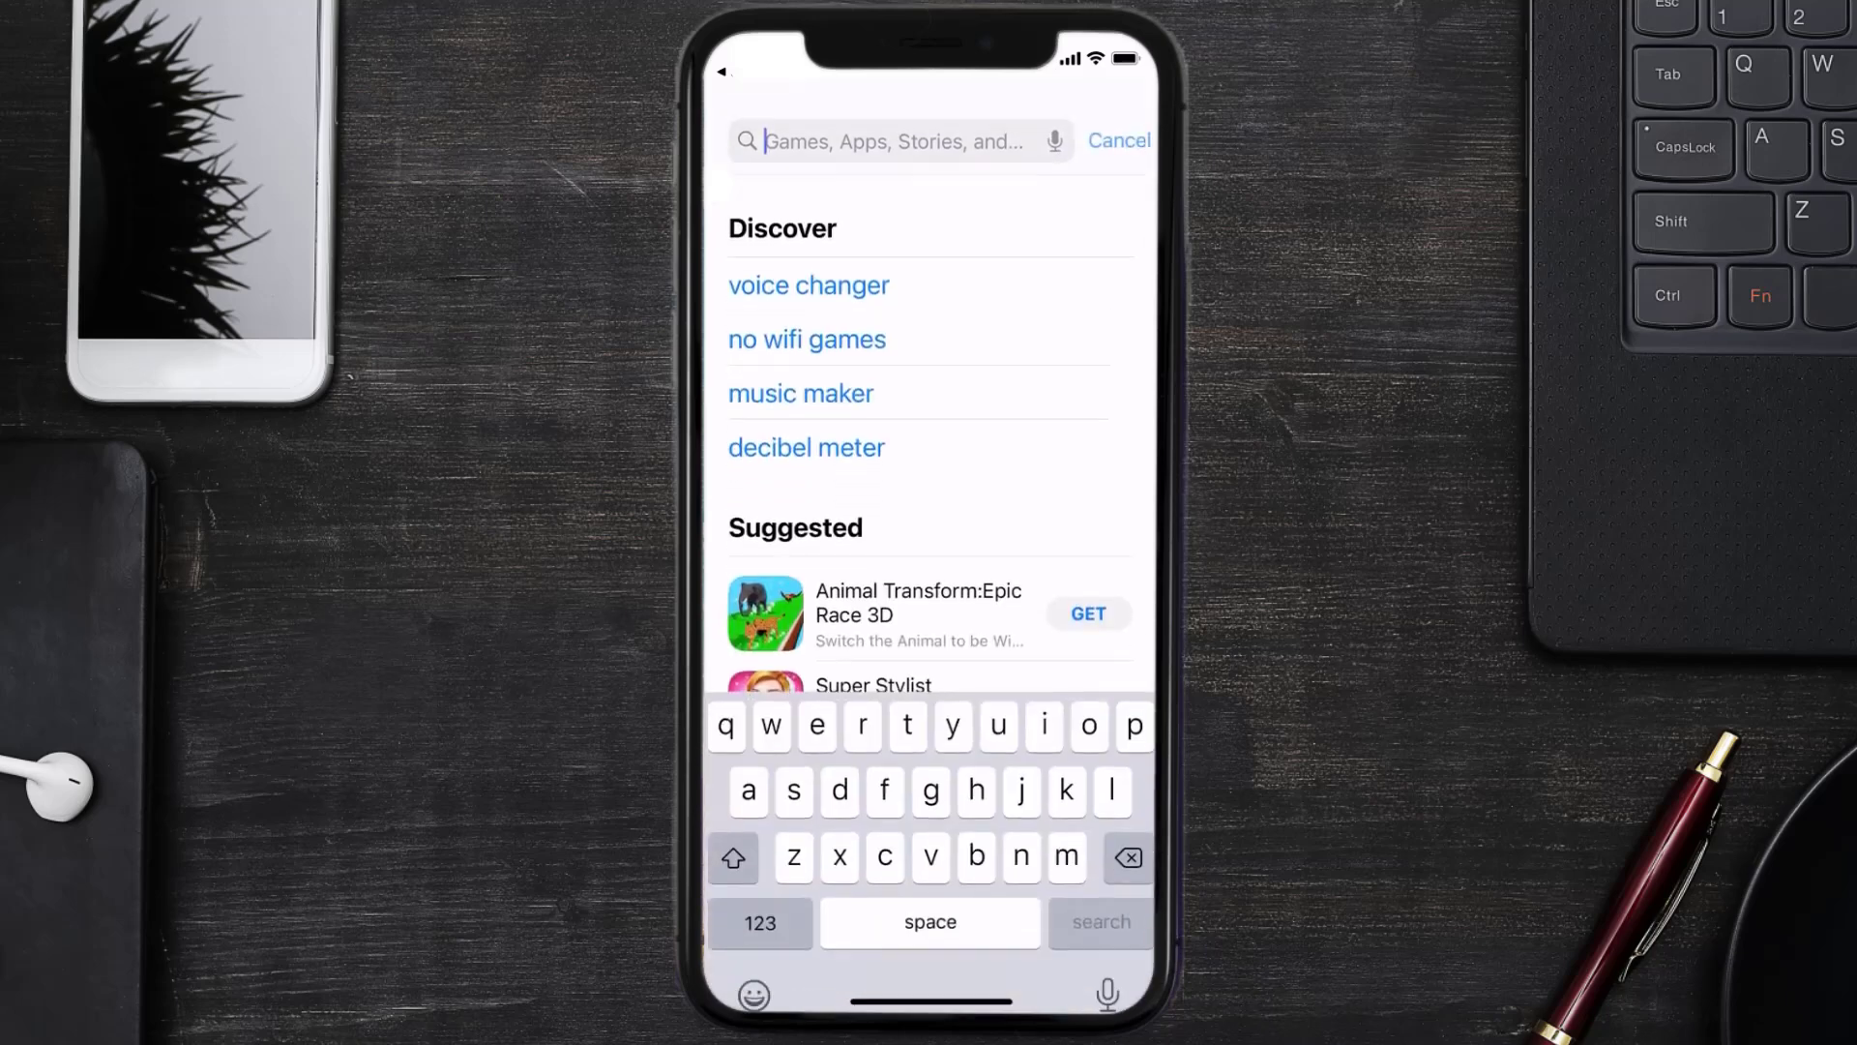
{"action": "type", "text": "cash app"}
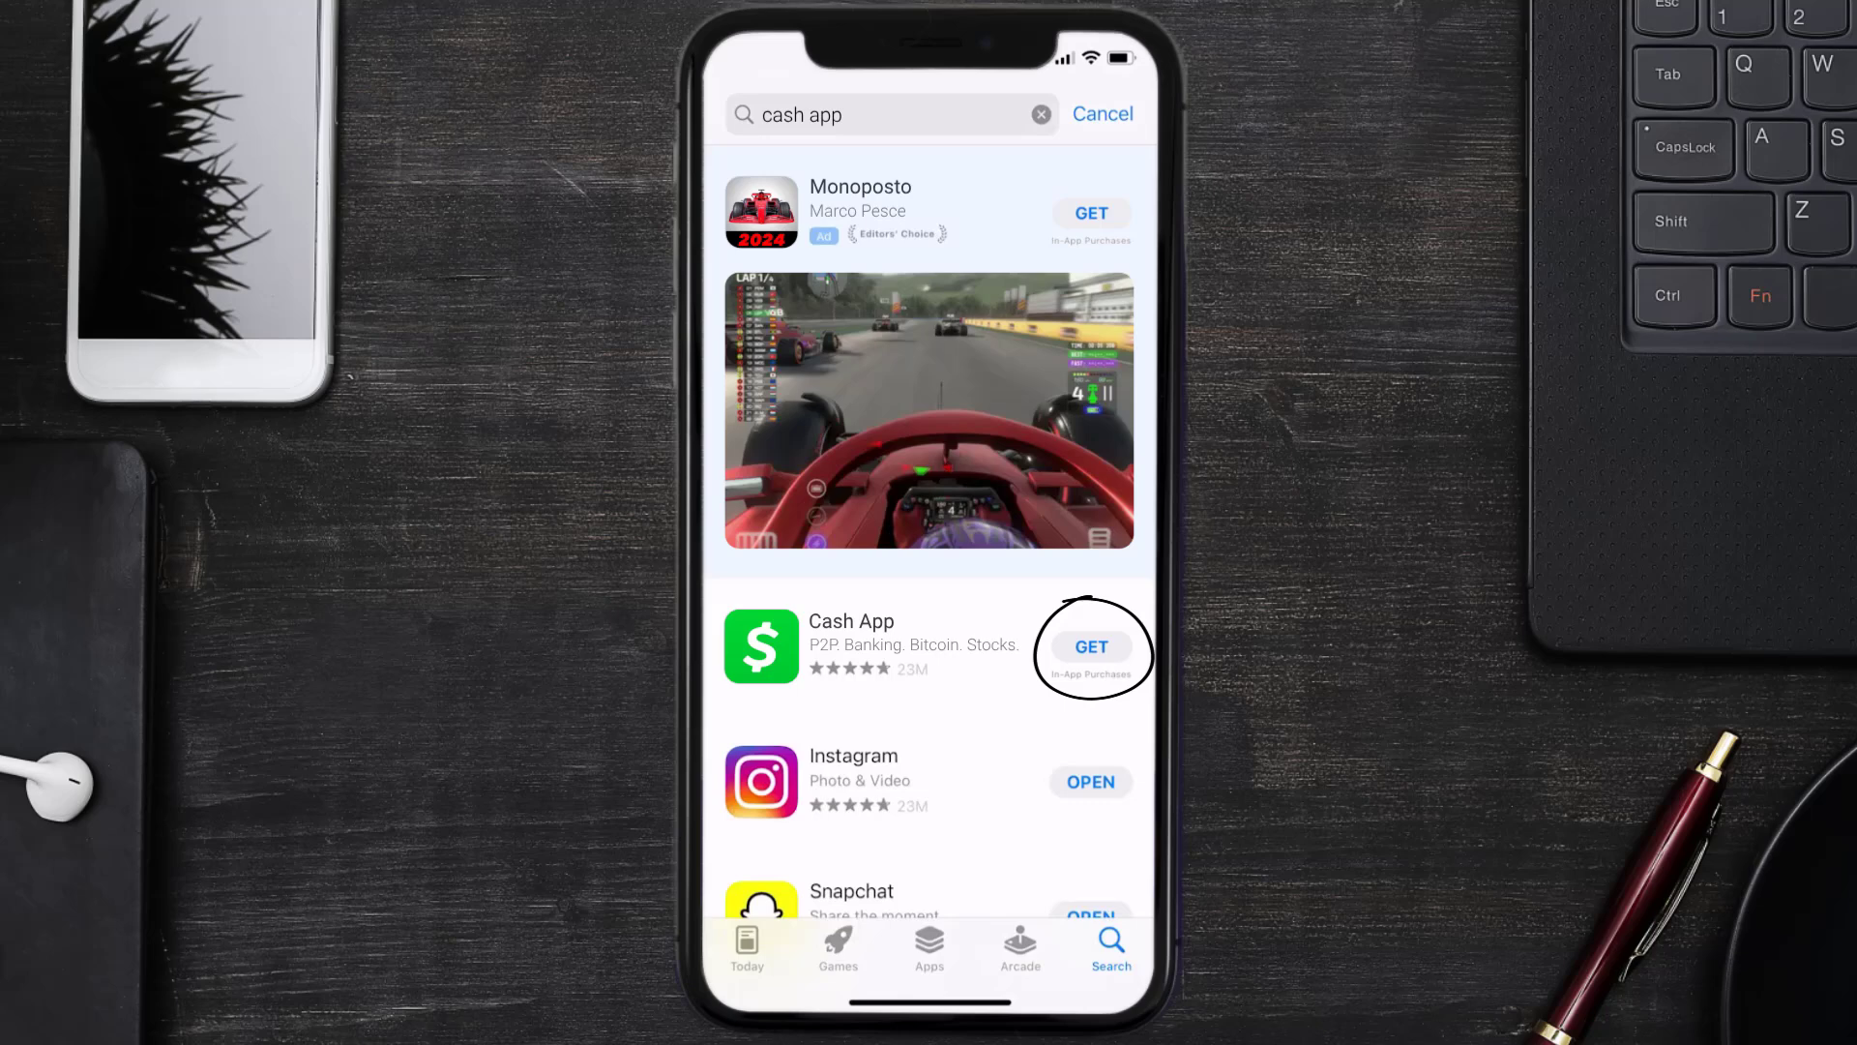
{"action": "left_click", "coordinate": [1091, 647]}
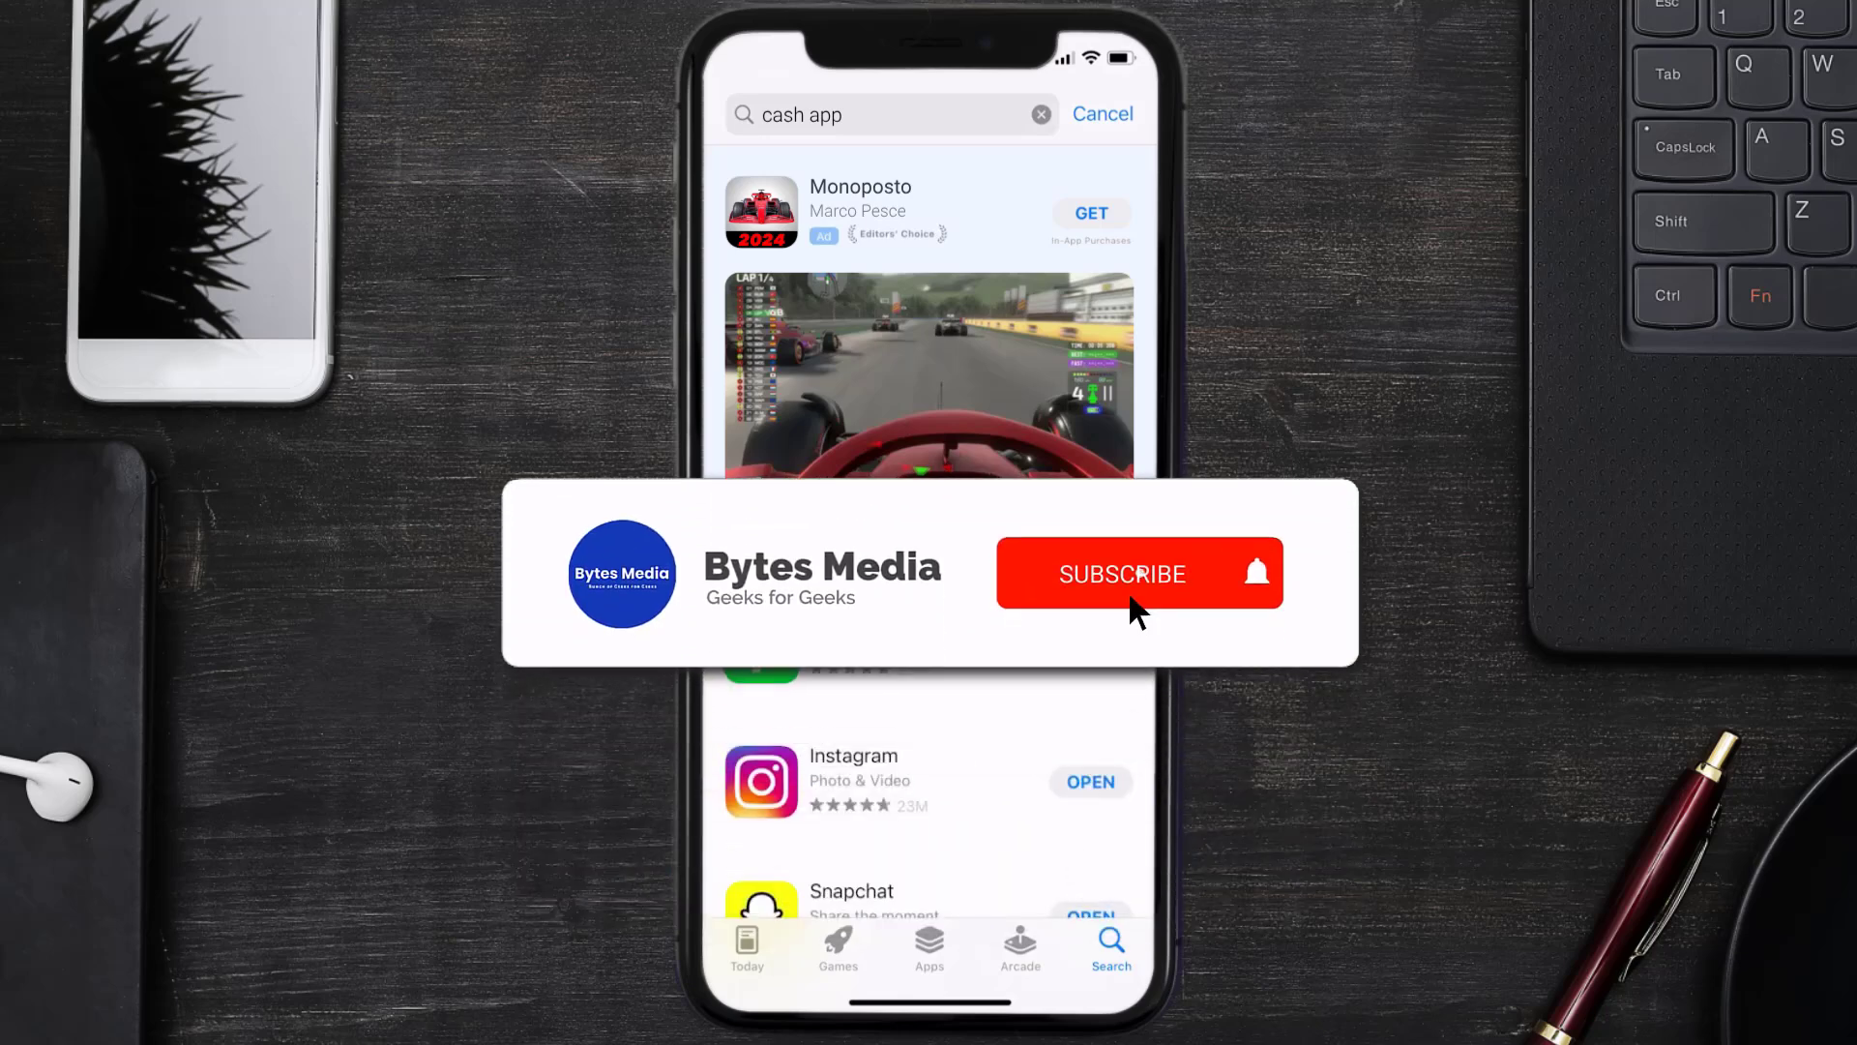
{"action": "left_click", "coordinate": [1122, 573]}
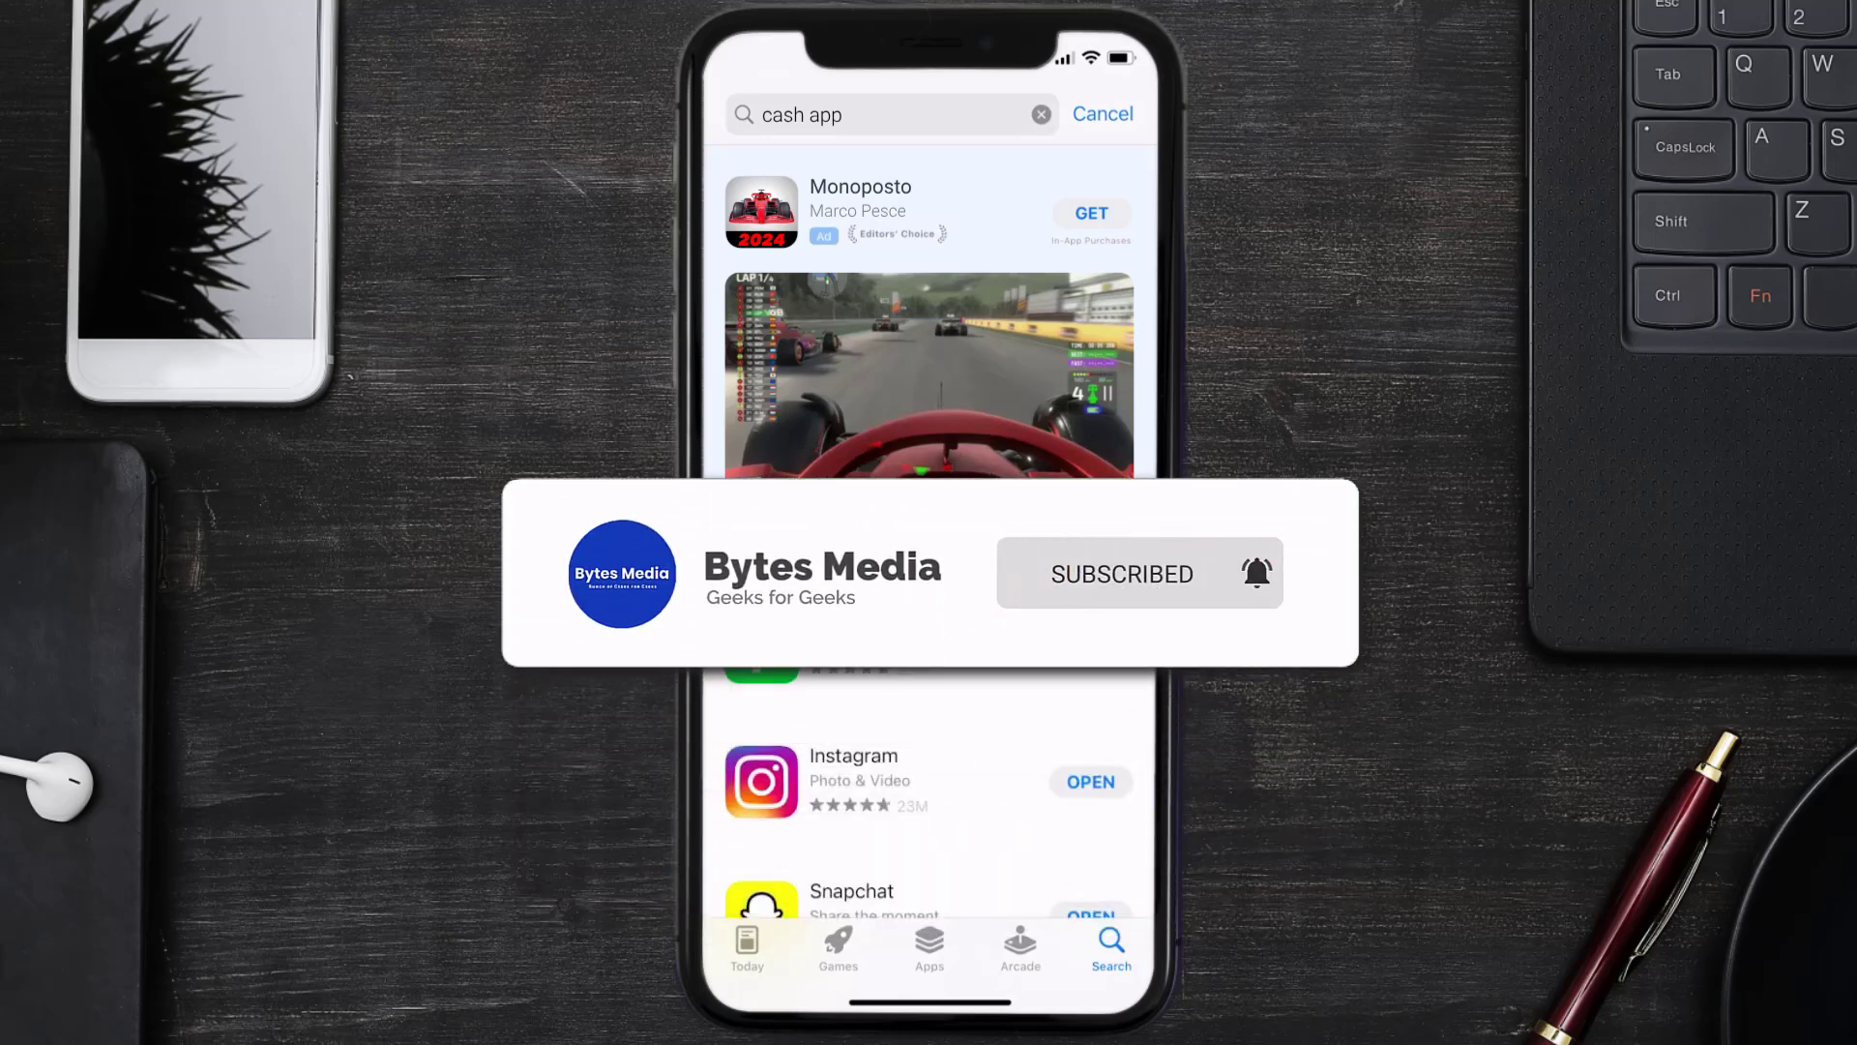